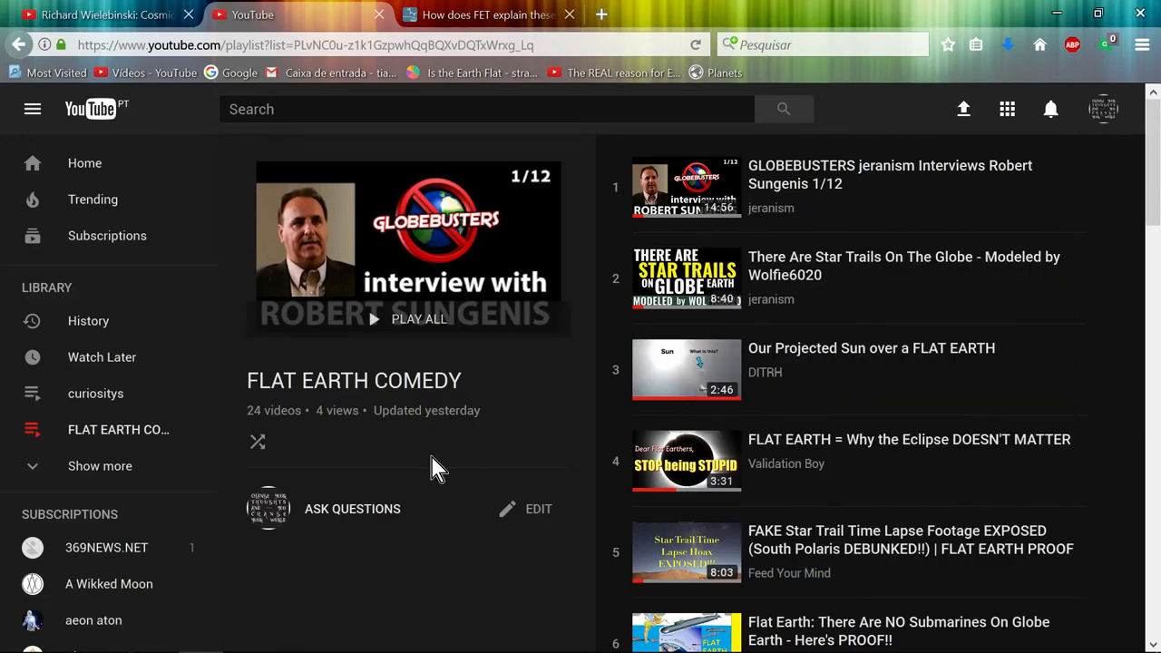
pyautogui.moveTo(431, 468)
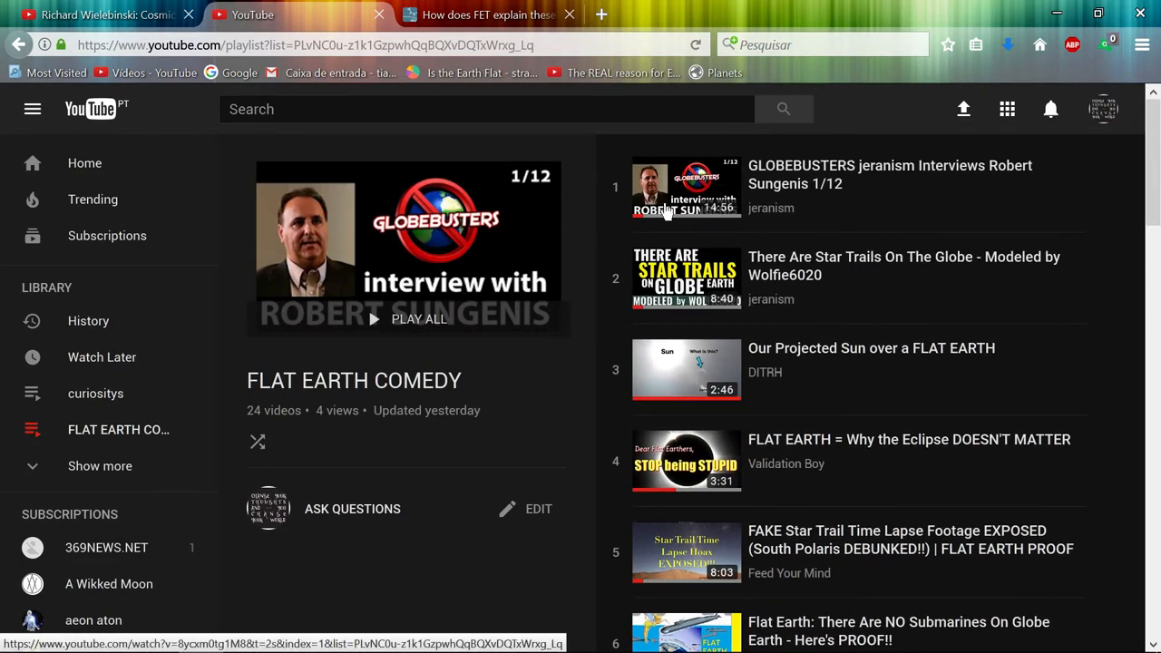
pyautogui.moveTo(838, 185)
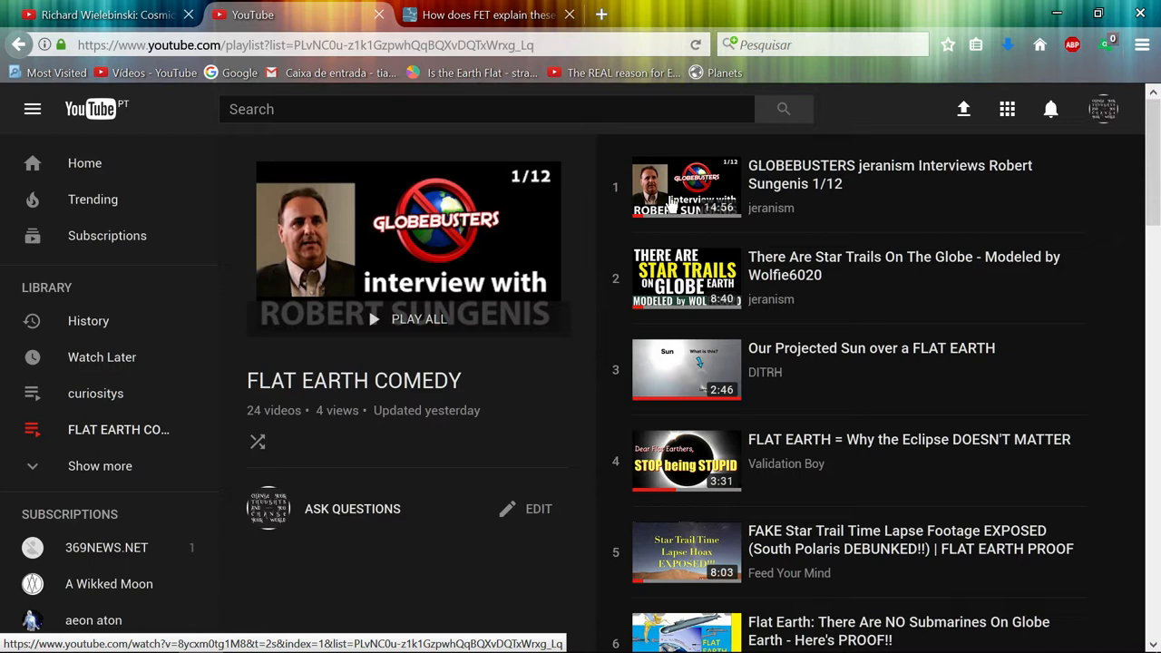
pyautogui.moveTo(544, 403)
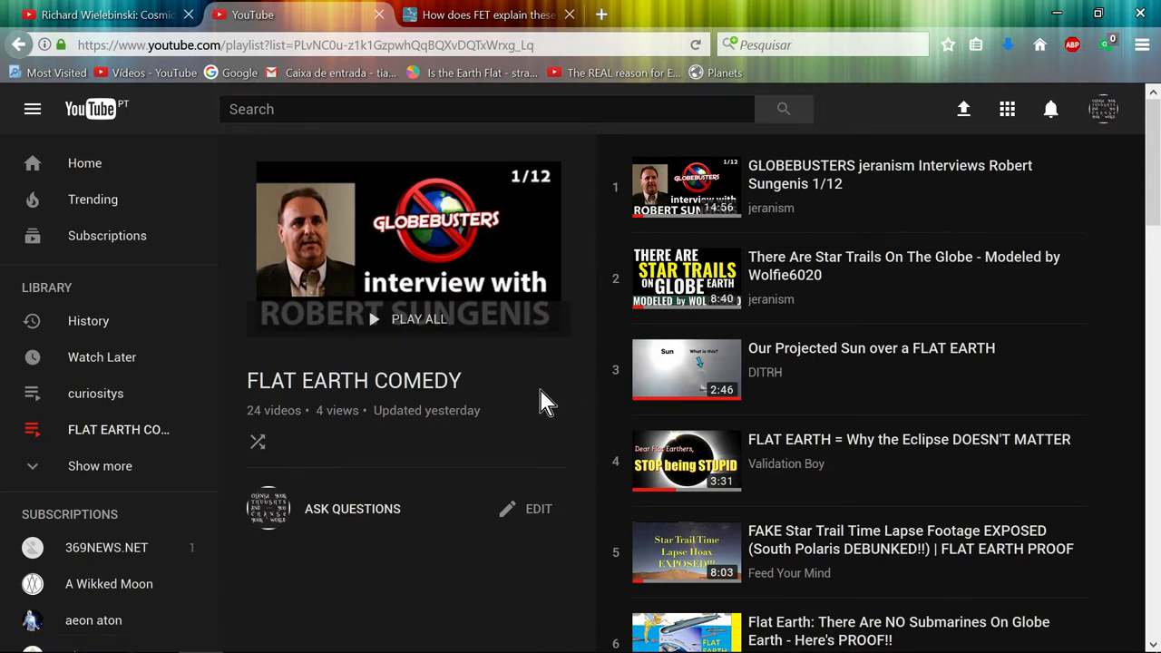
pyautogui.moveTo(522, 384)
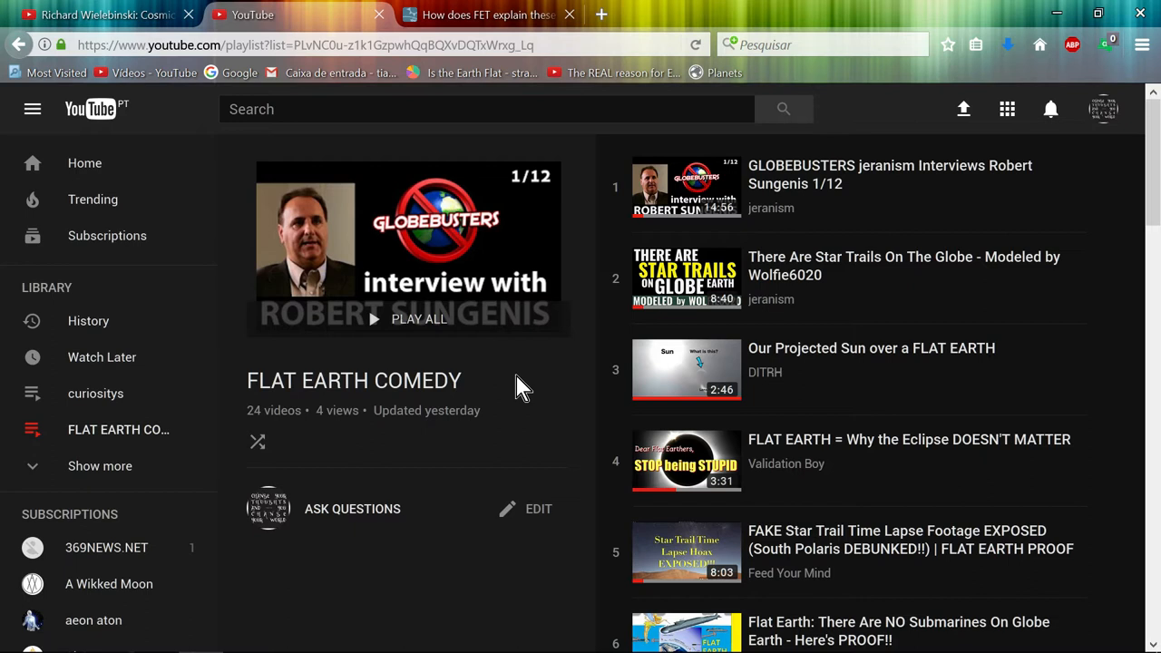
pyautogui.moveTo(543, 307)
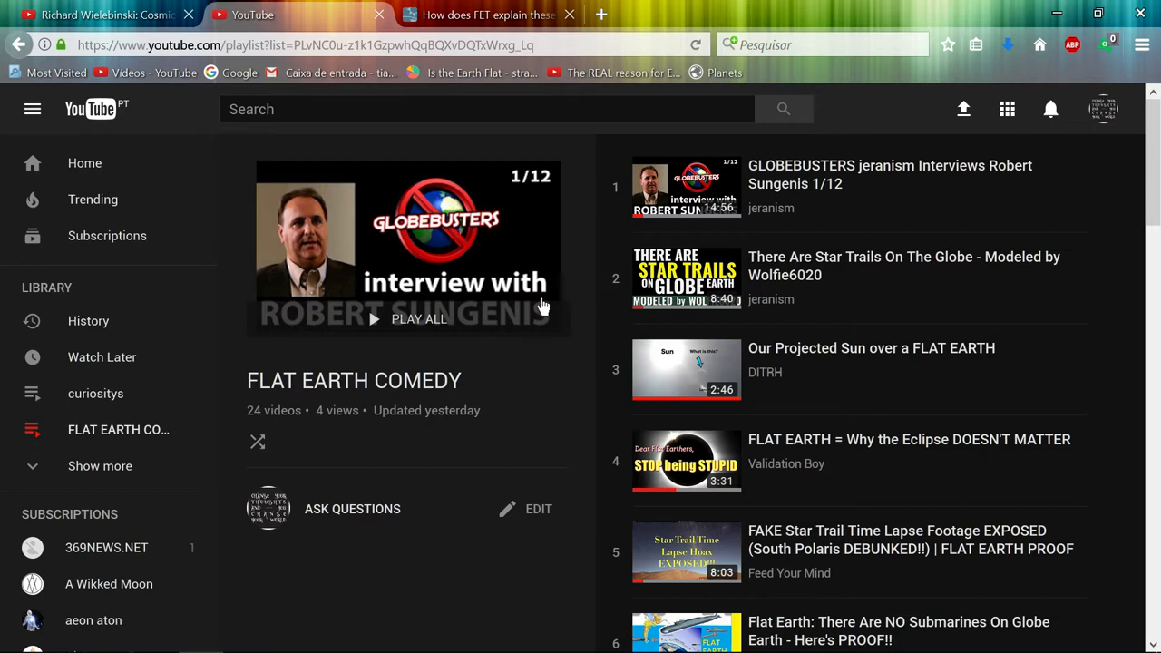
pyautogui.moveTo(667, 214)
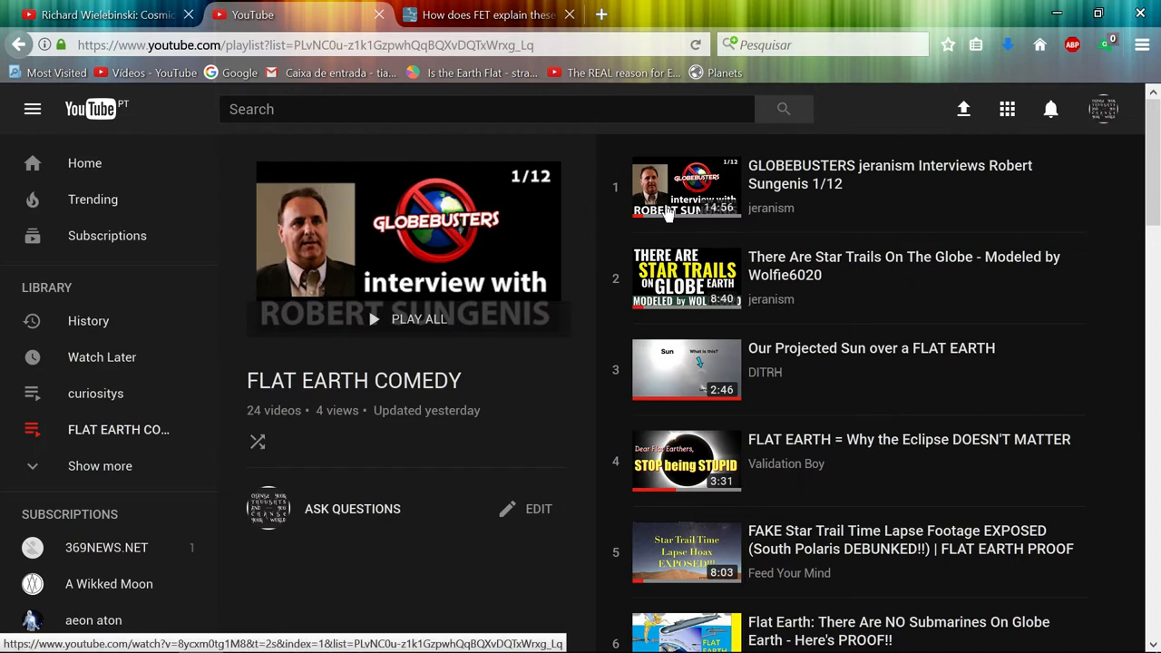
pyautogui.moveTo(402, 367)
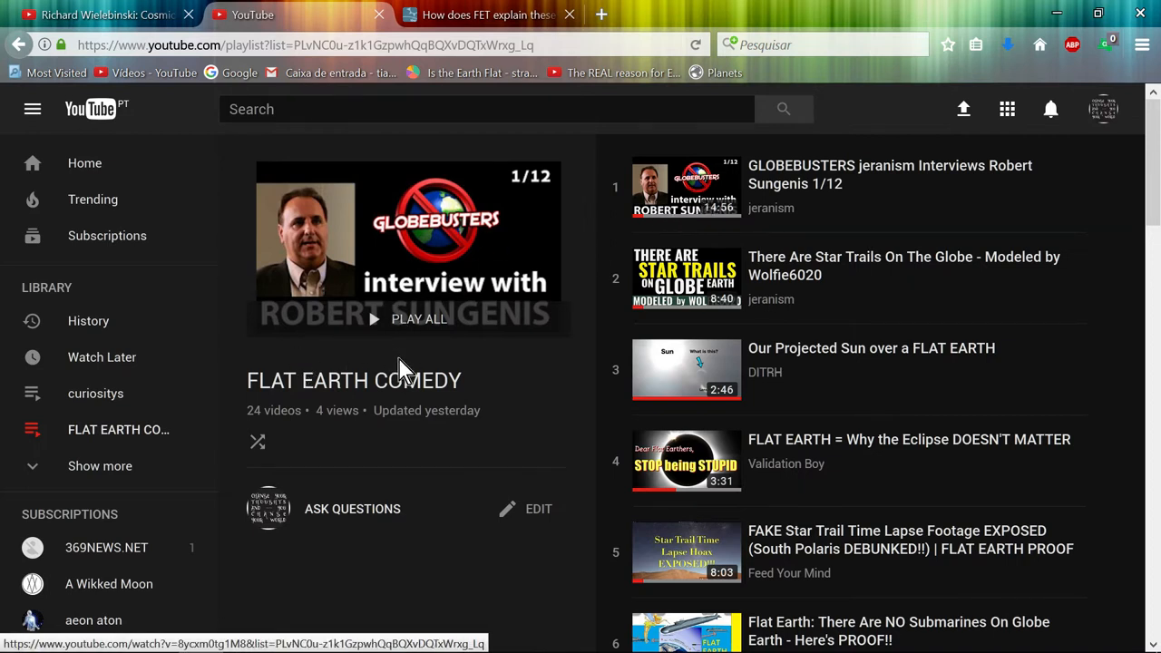
pyautogui.moveTo(445, 370)
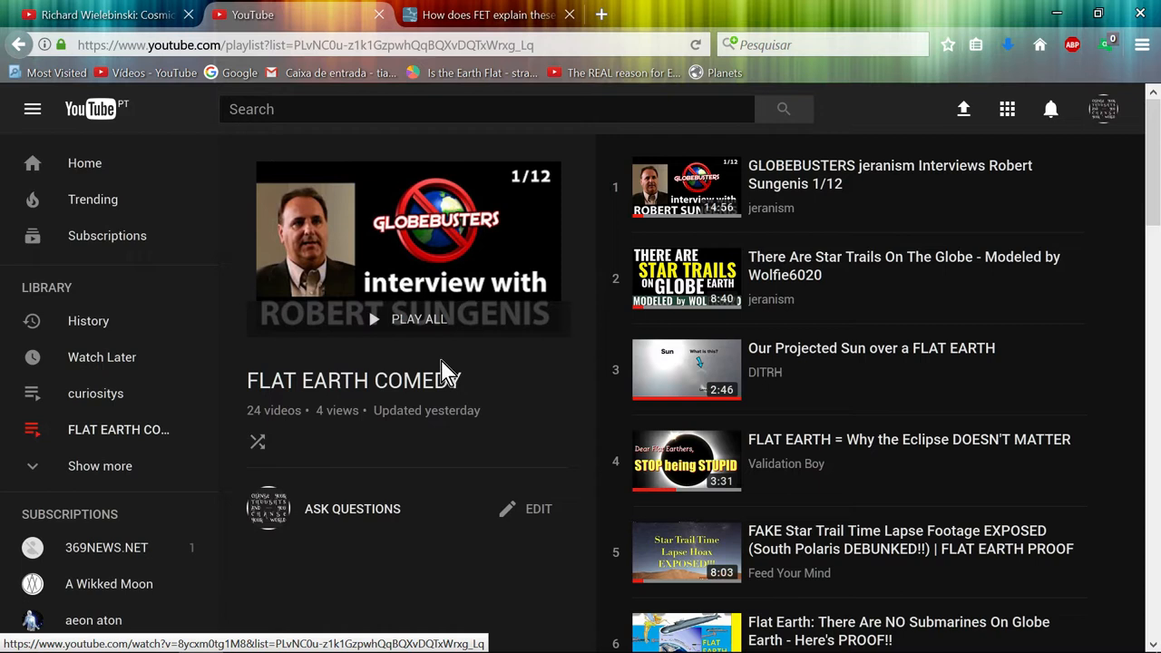
pyautogui.moveTo(432, 348)
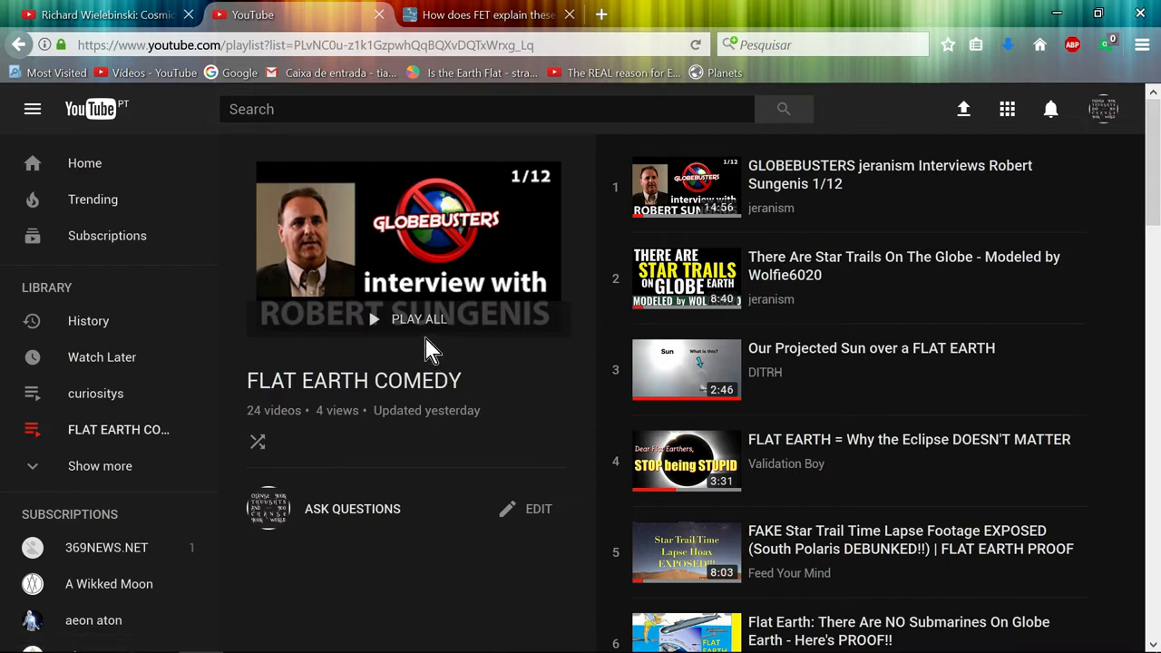
pyautogui.moveTo(355, 276)
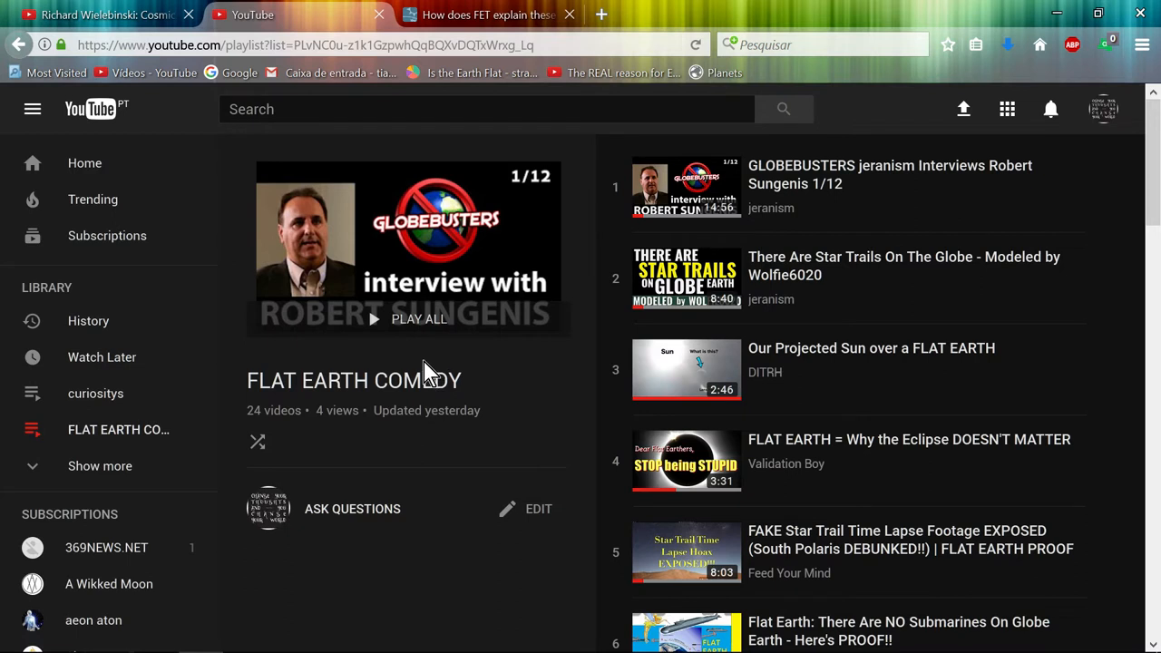
pyautogui.moveTo(420, 263)
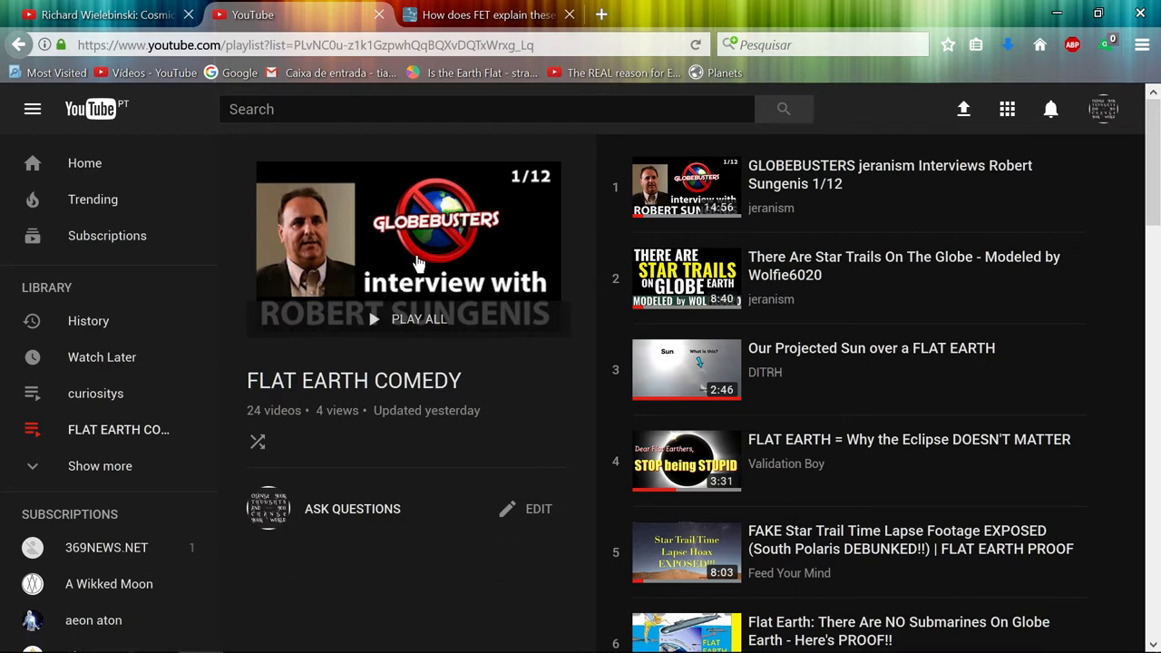
pyautogui.moveTo(417, 263)
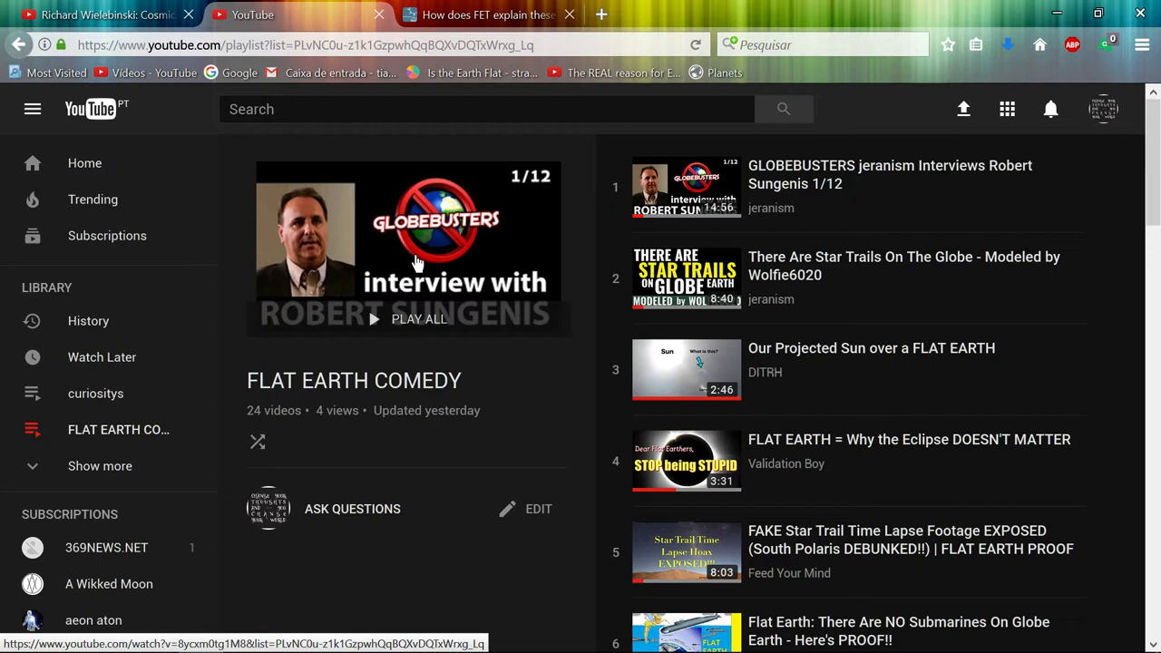
pyautogui.moveTo(559, 198)
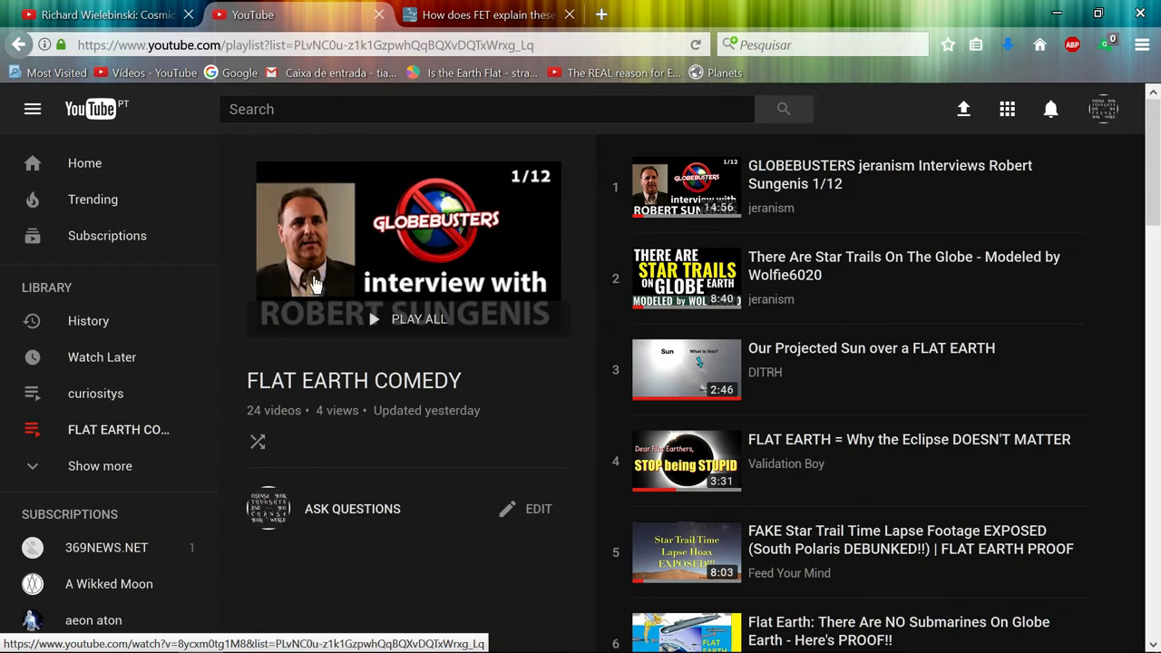
pyautogui.moveTo(381, 644)
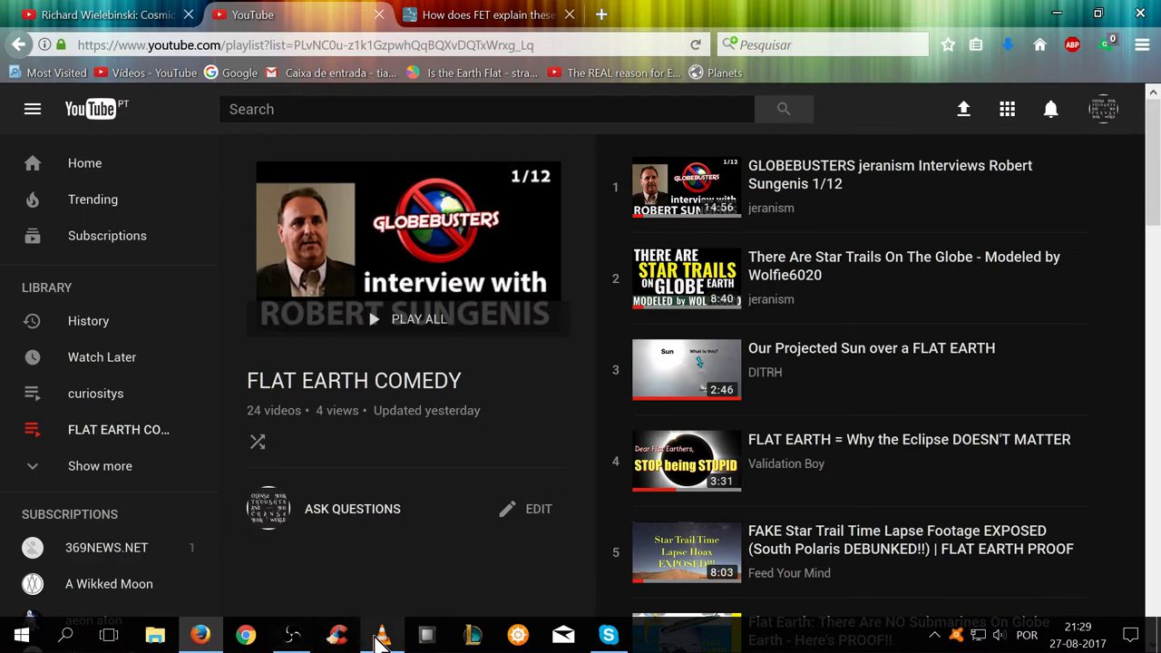
# Step: Bring VLC forward and seek The Principal from 9:12 to about 1:21:55, the spiral galaxy scene
pyautogui.click(381, 635)
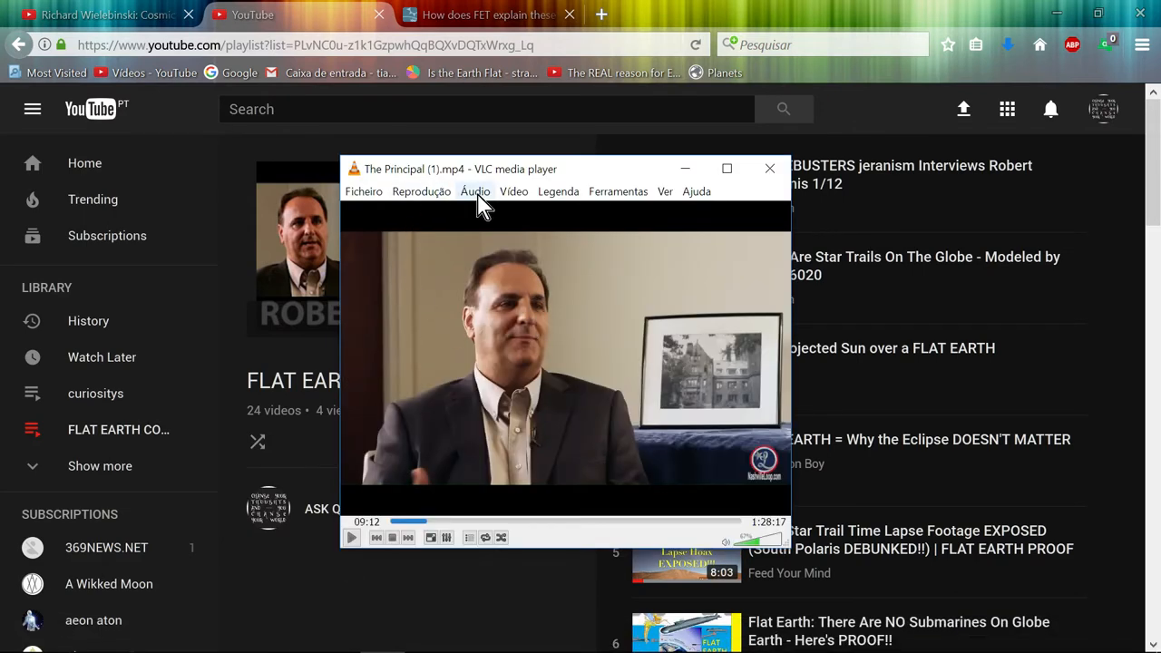
pyautogui.moveTo(428, 544)
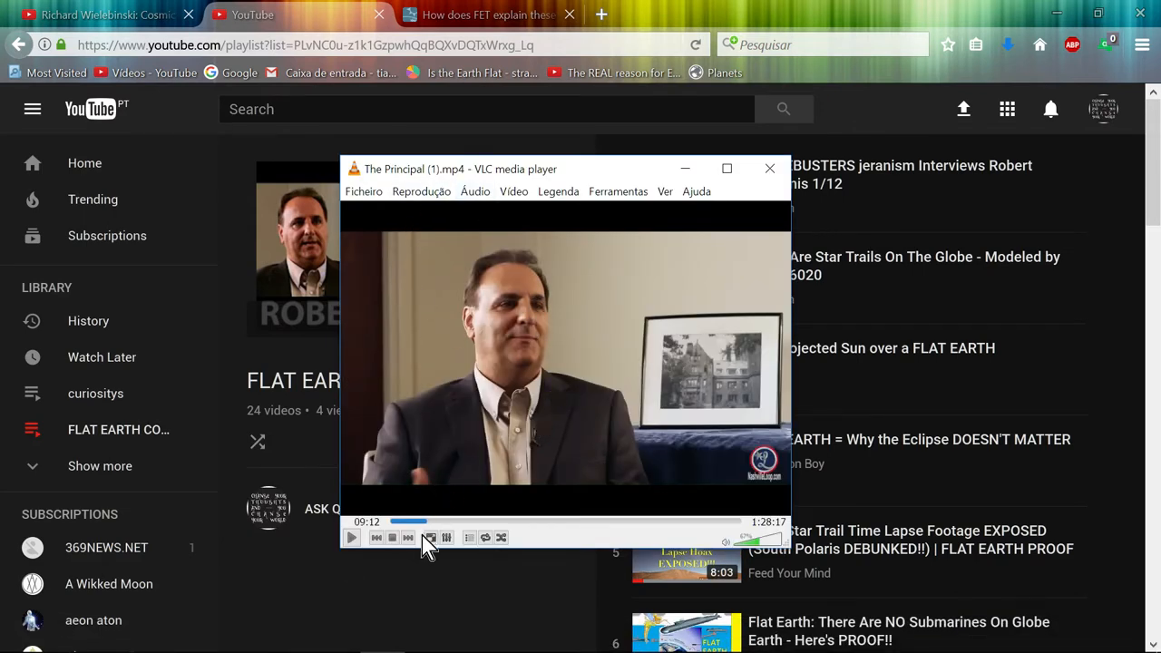
pyautogui.moveTo(461, 522)
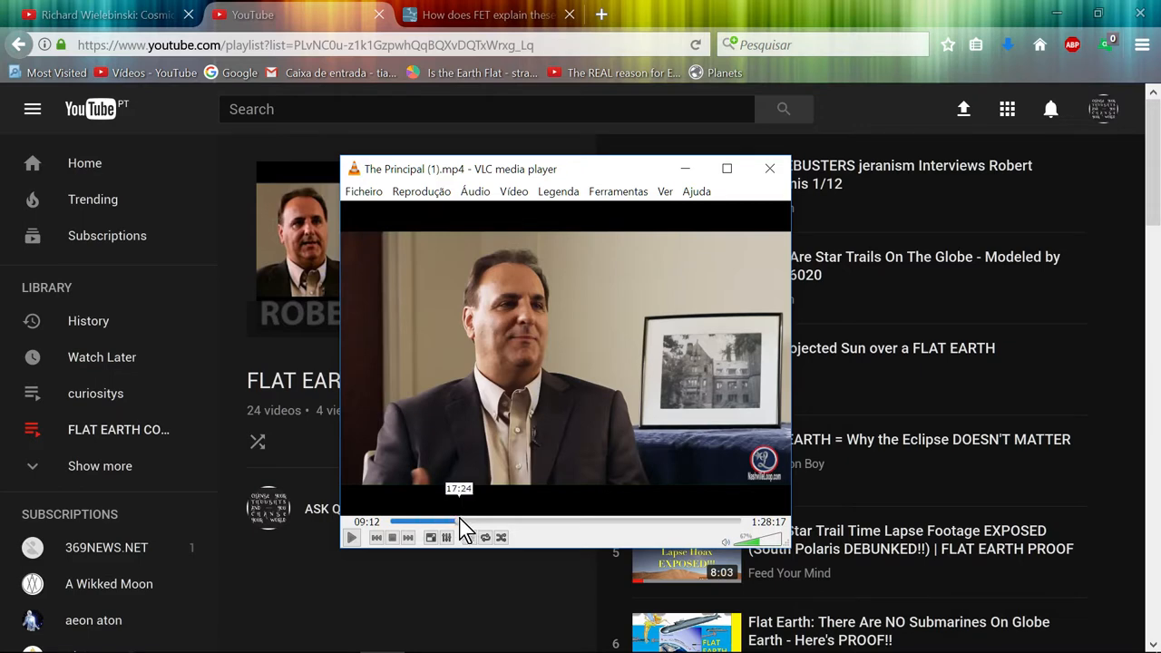
pyautogui.click(493, 522)
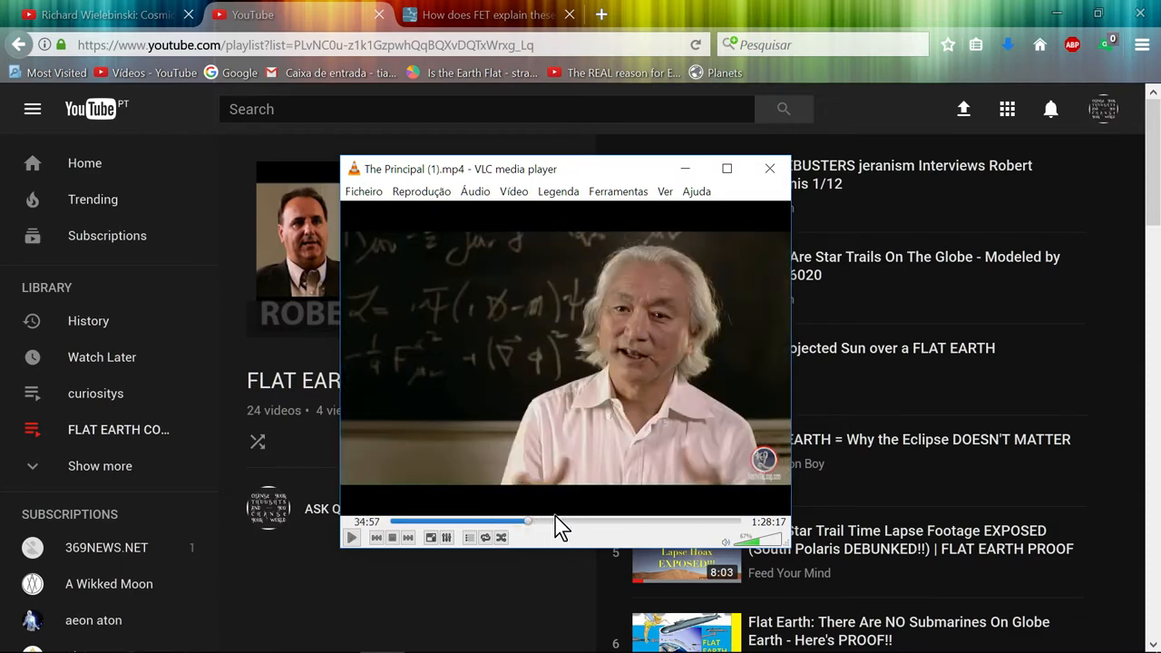
pyautogui.moveTo(528, 522); pyautogui.dragTo(566, 523)
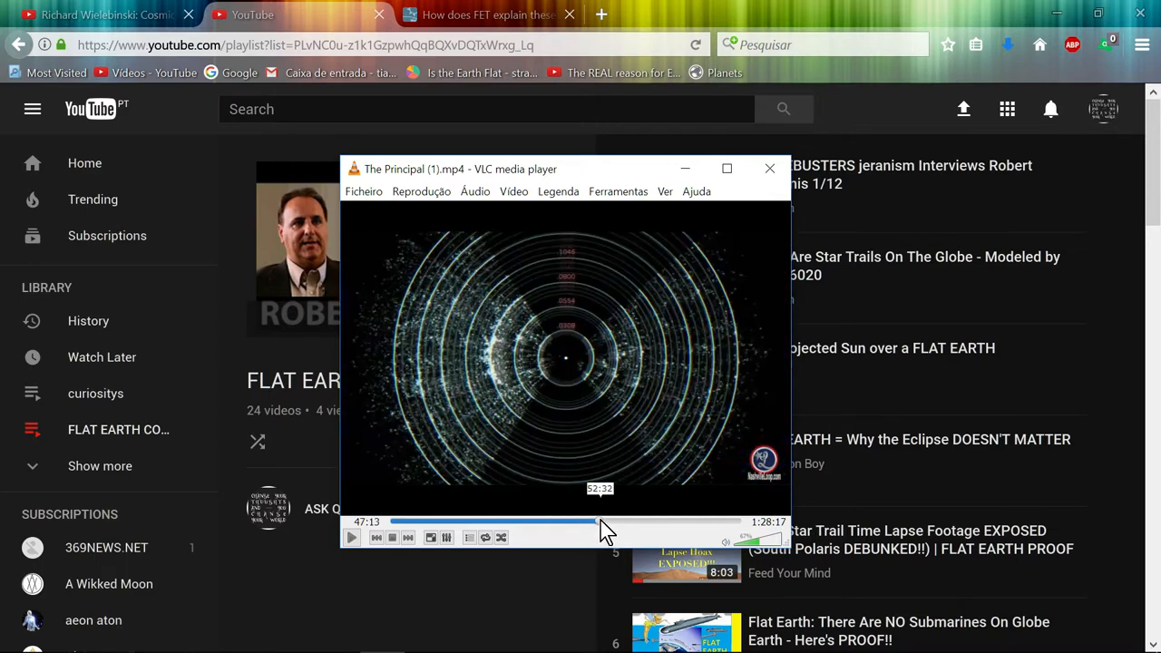
pyautogui.moveTo(596, 522); pyautogui.dragTo(639, 523)
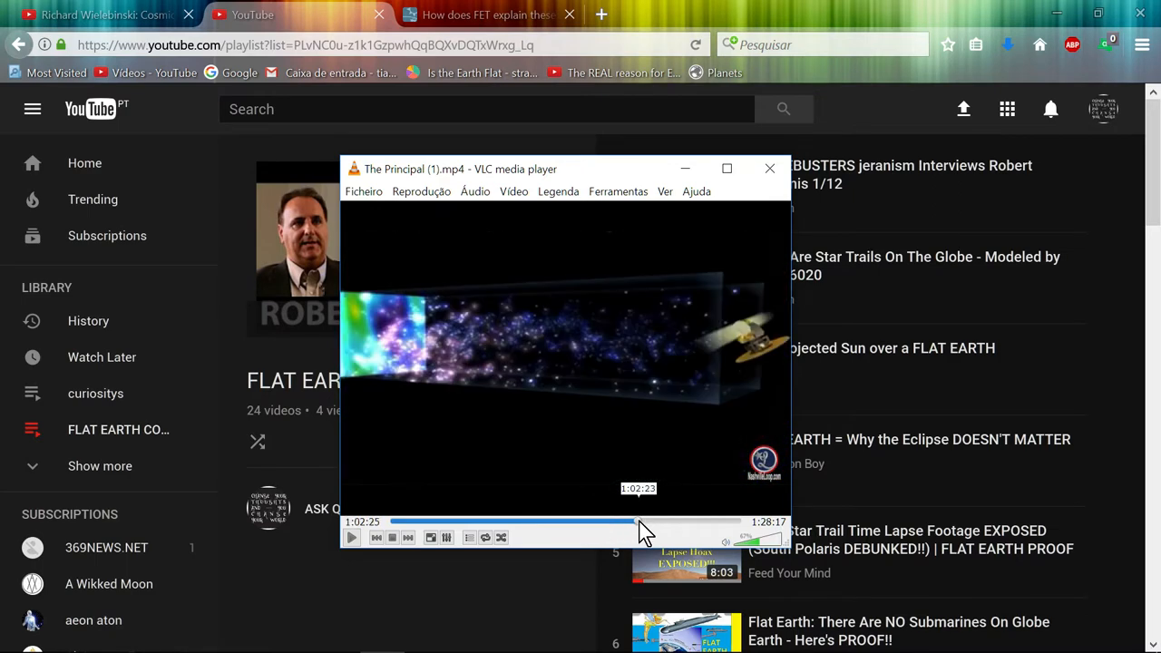
pyautogui.moveTo(631, 522); pyautogui.dragTo(670, 522)
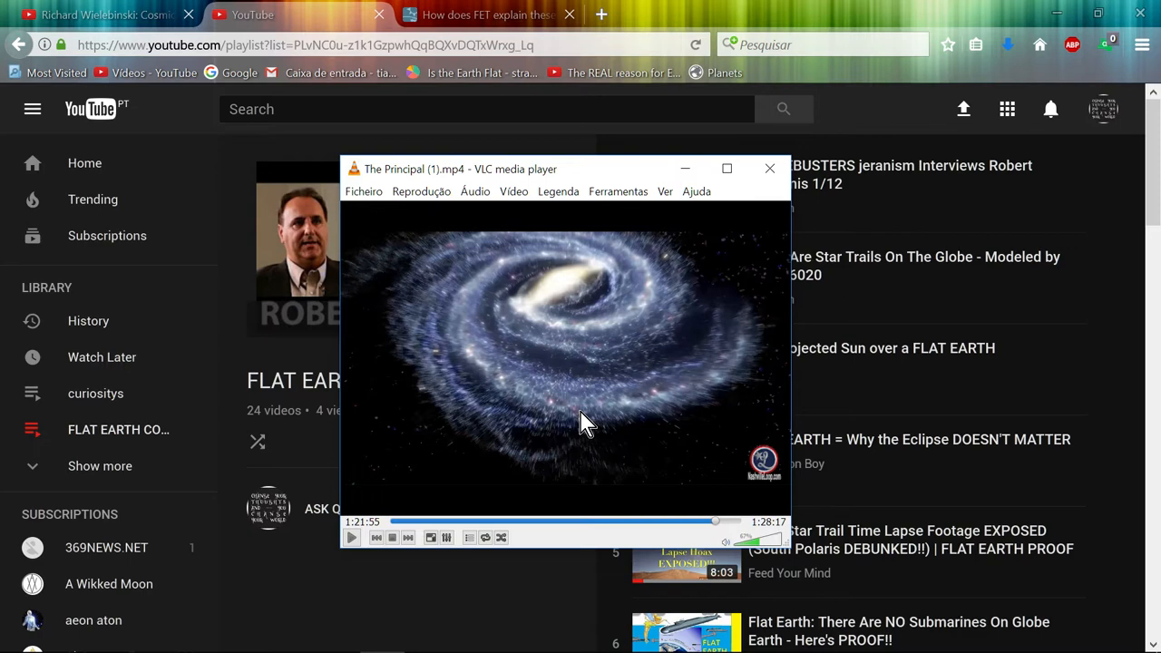
pyautogui.moveTo(558, 317)
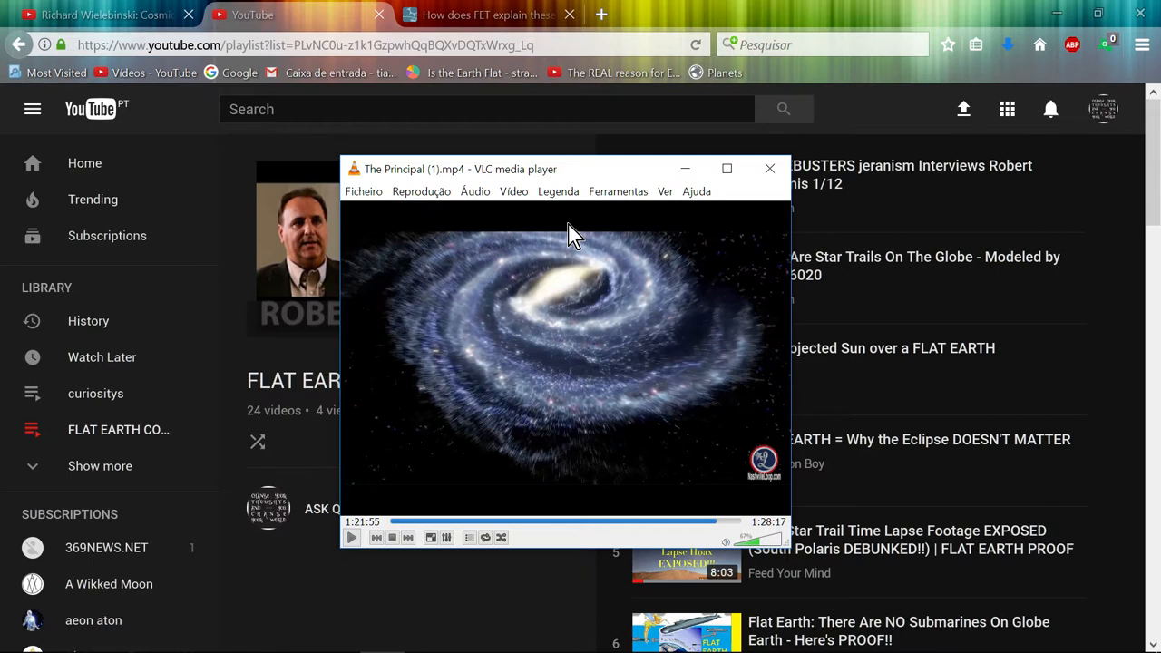
pyautogui.moveTo(642, 254)
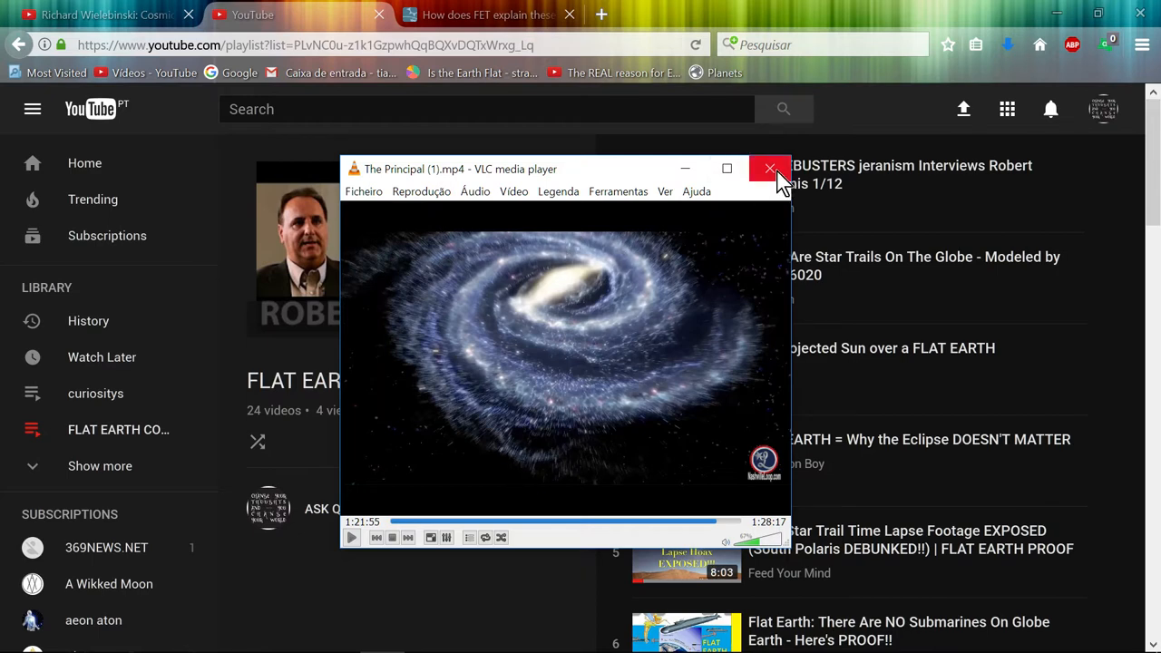
pyautogui.click(769, 171)
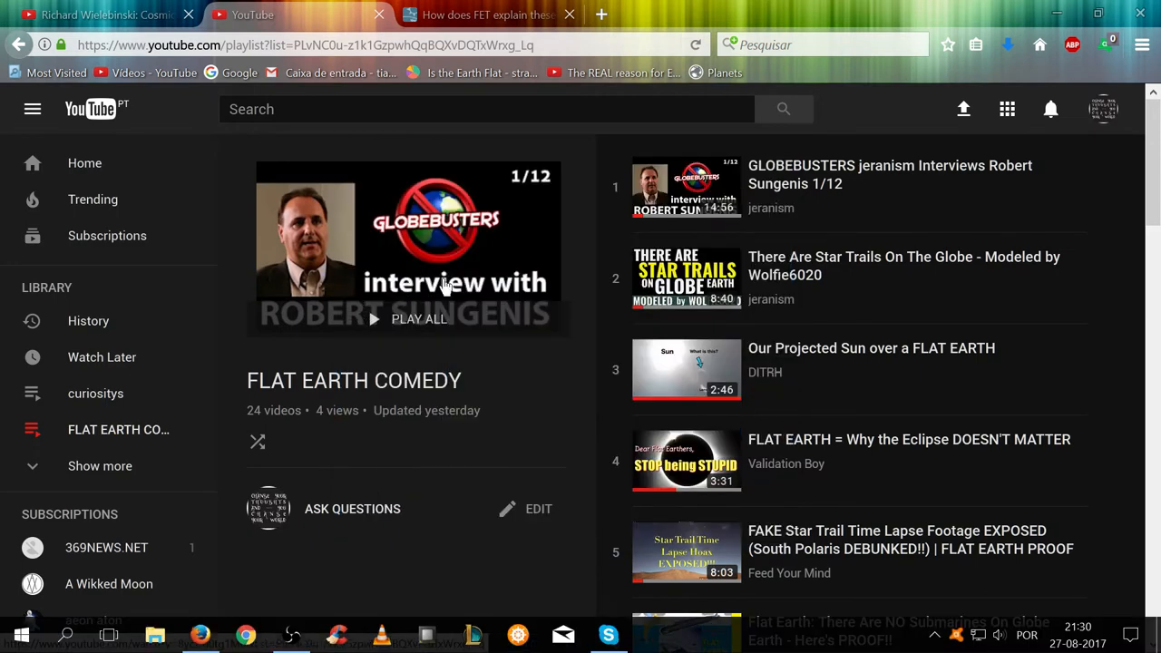
pyautogui.moveTo(458, 381)
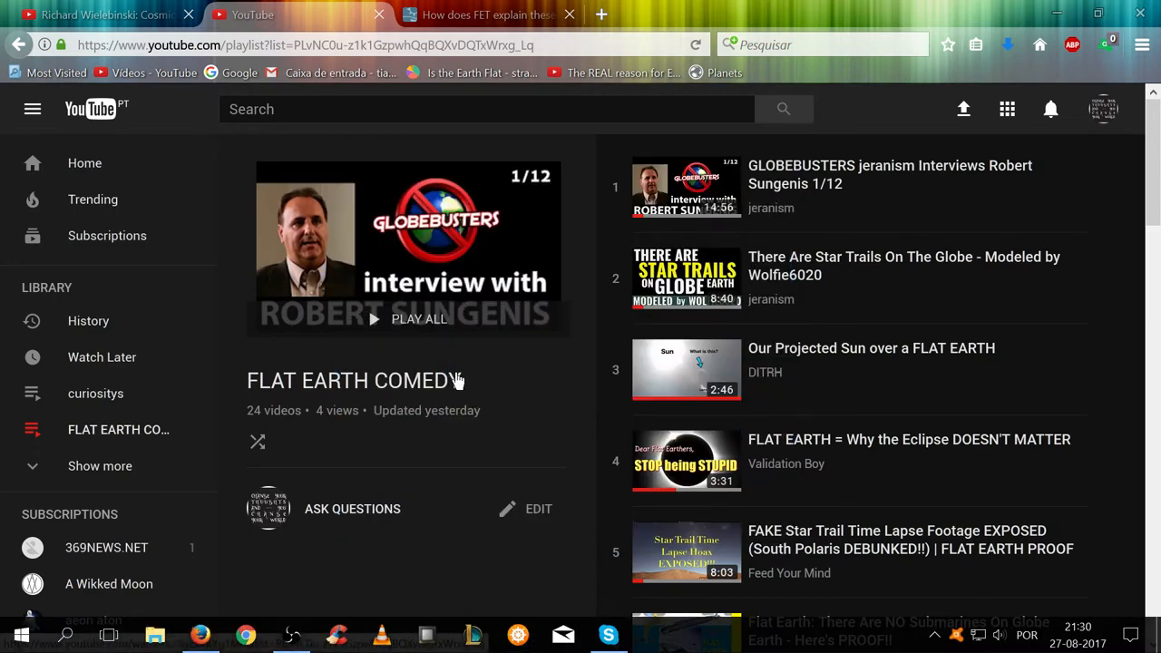
pyautogui.moveTo(499, 390)
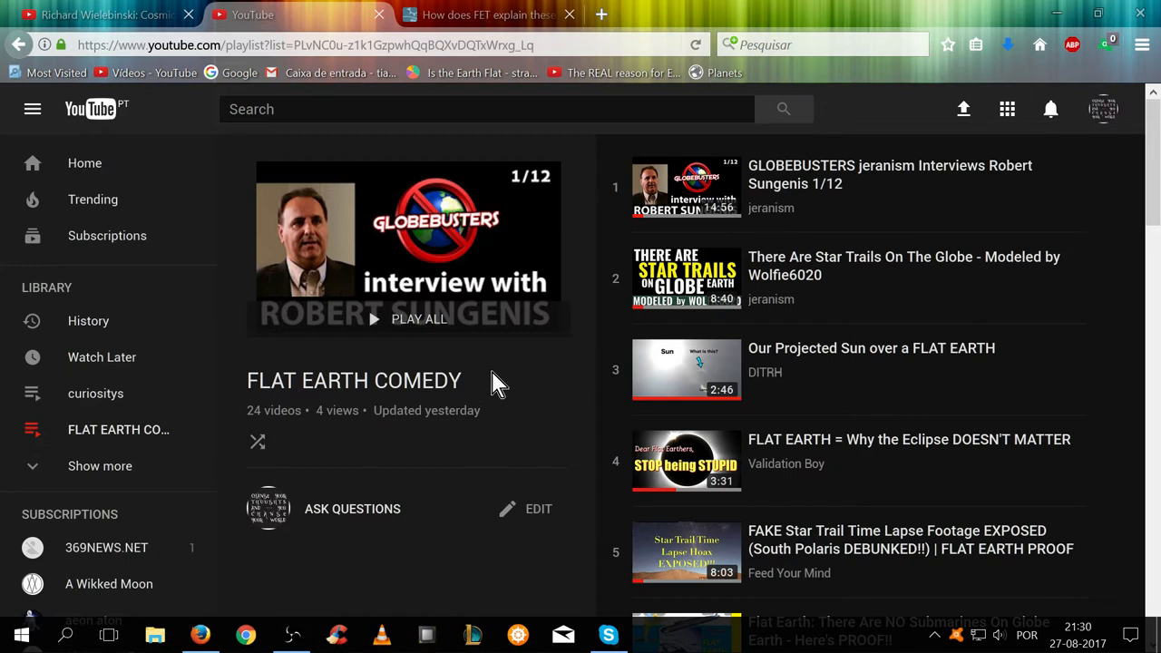
pyautogui.moveTo(483, 341)
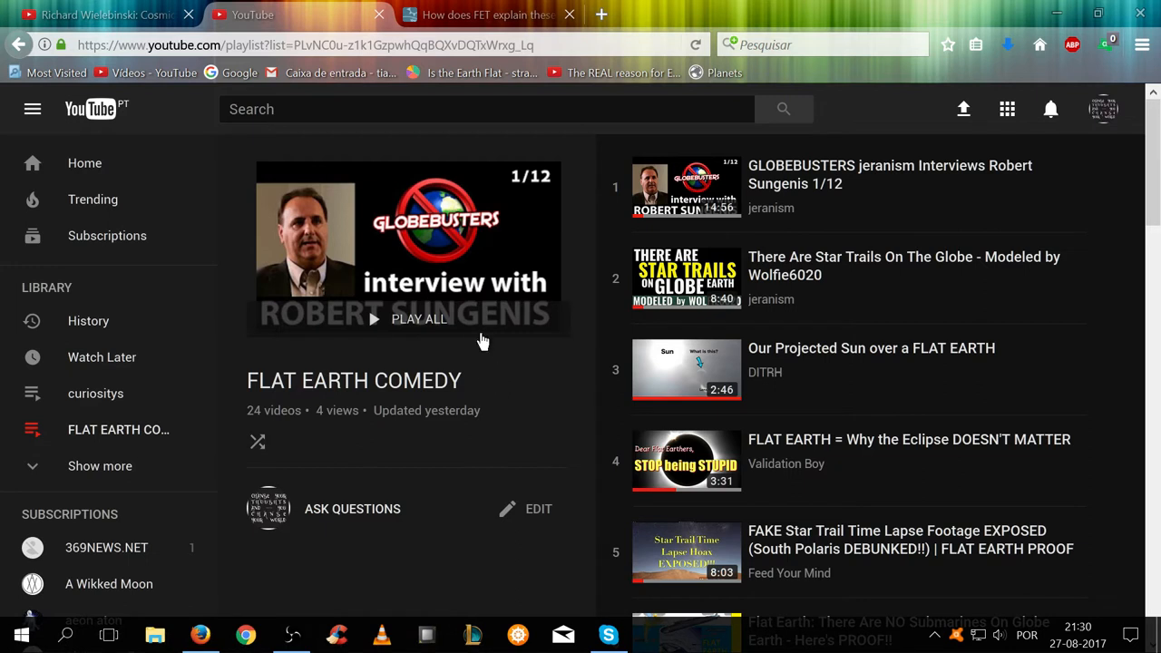
pyautogui.moveTo(481, 376)
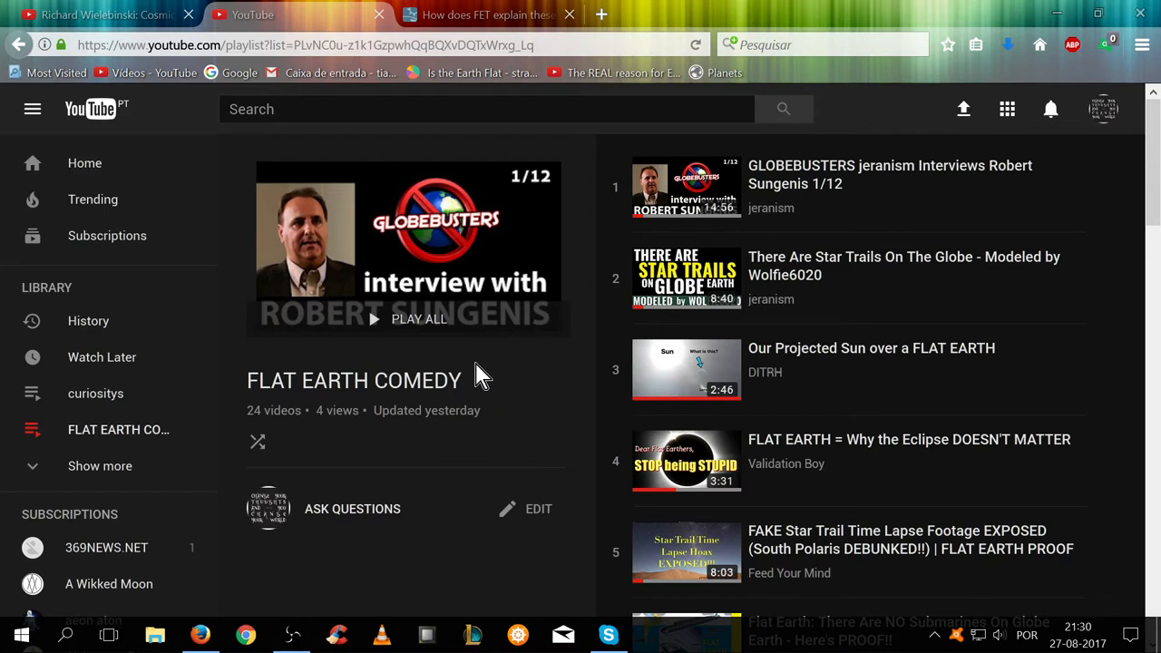
pyautogui.moveTo(682, 312)
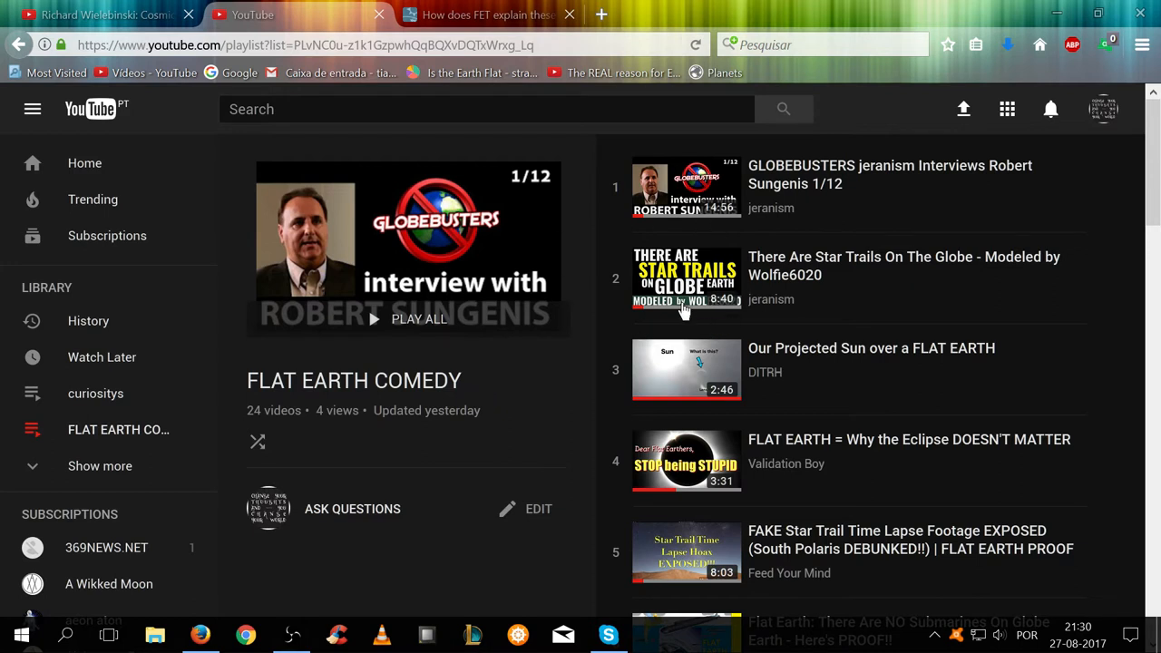
pyautogui.moveTo(729, 318)
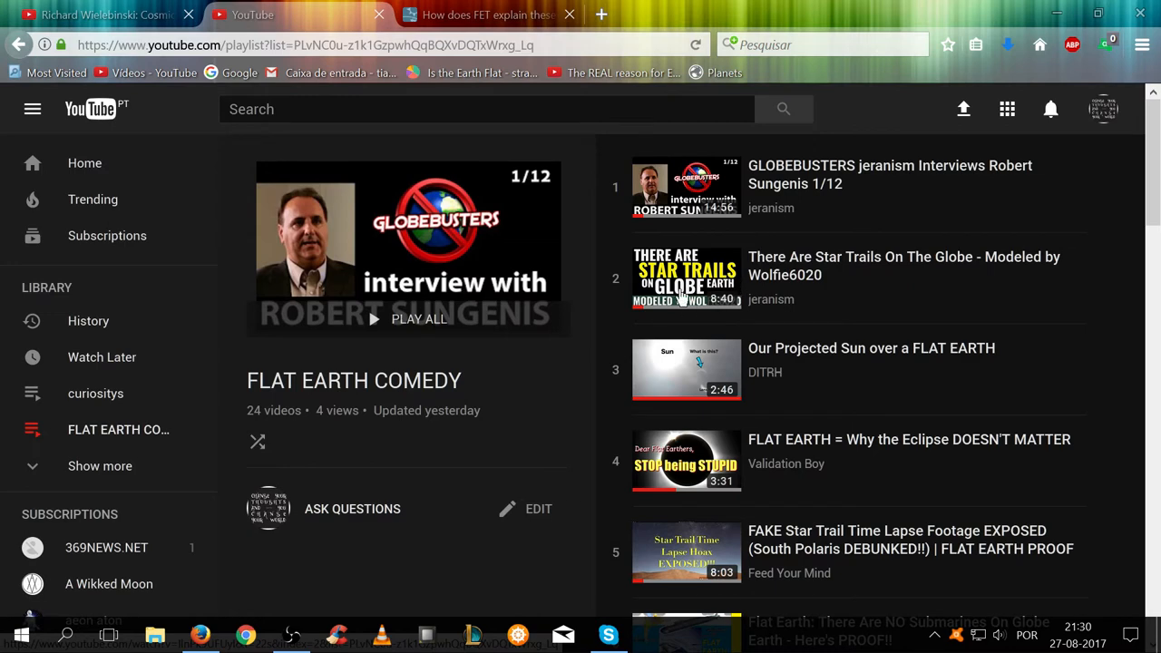
pyautogui.moveTo(698, 292)
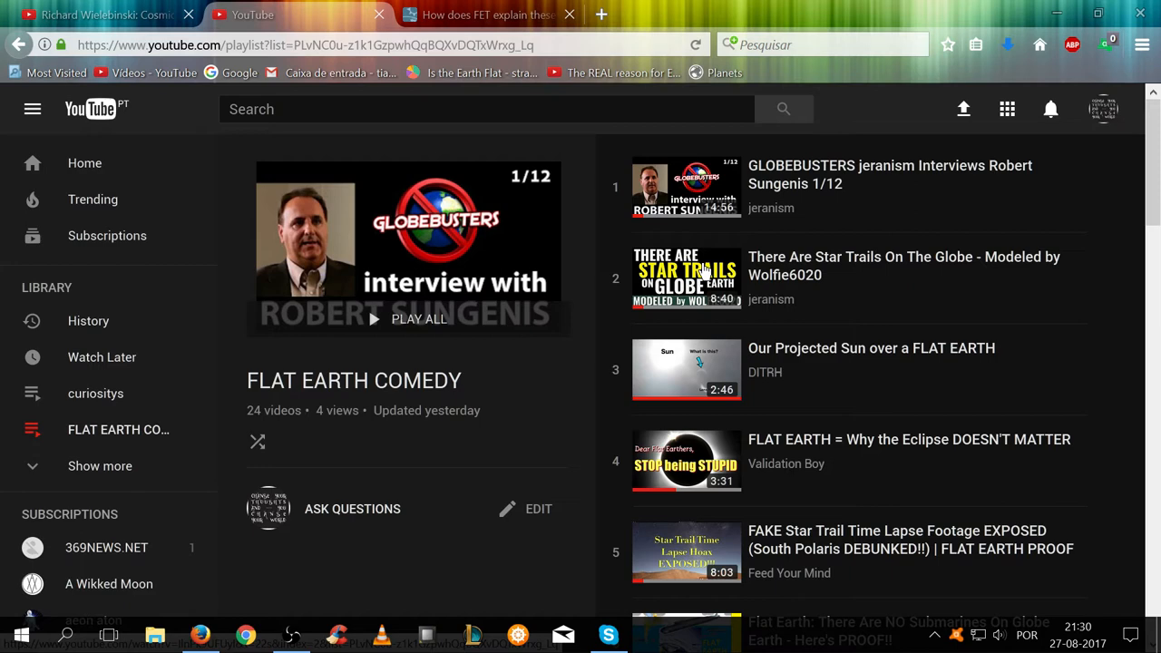
pyautogui.moveTo(661, 302)
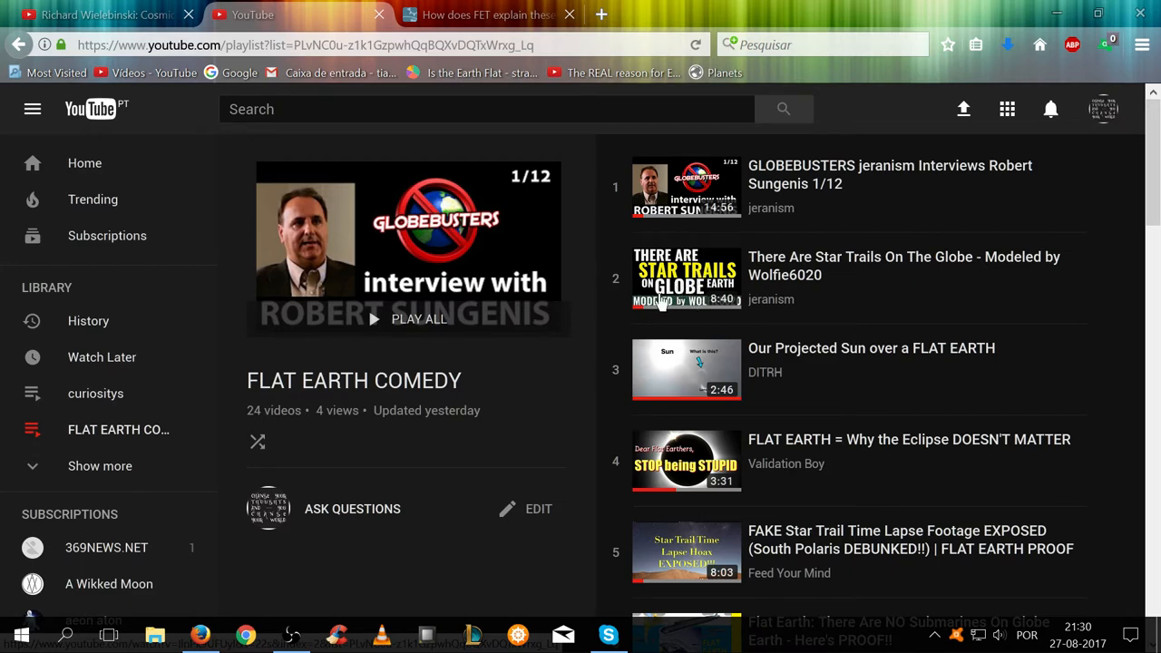
pyautogui.moveTo(468, 410)
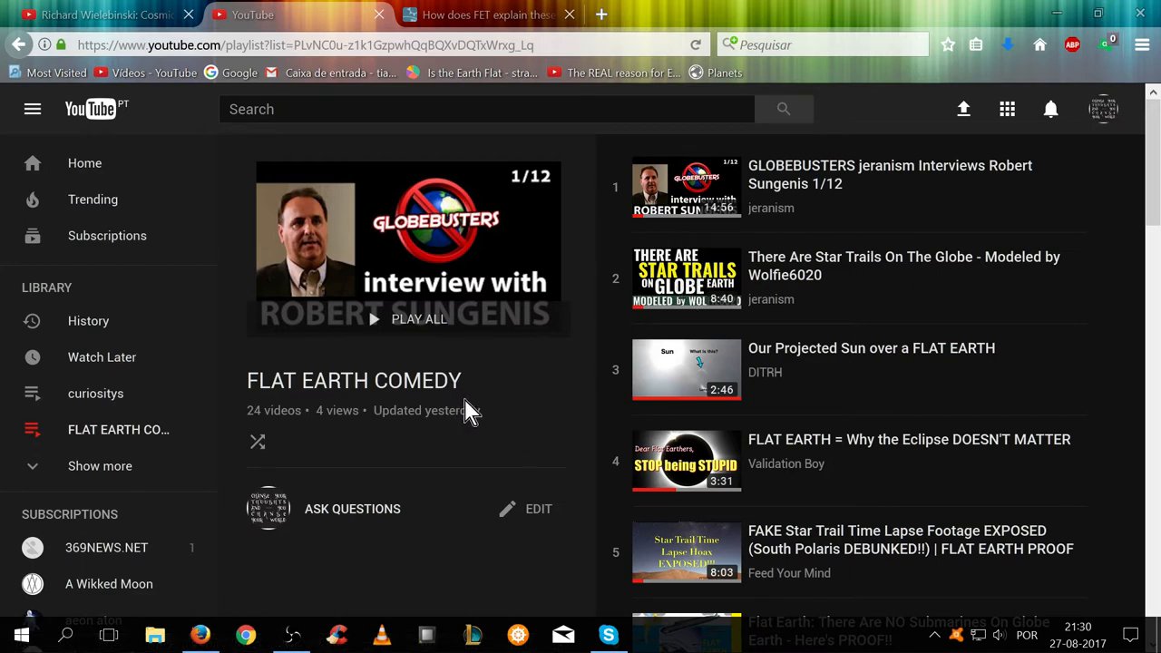
pyautogui.moveTo(504, 372)
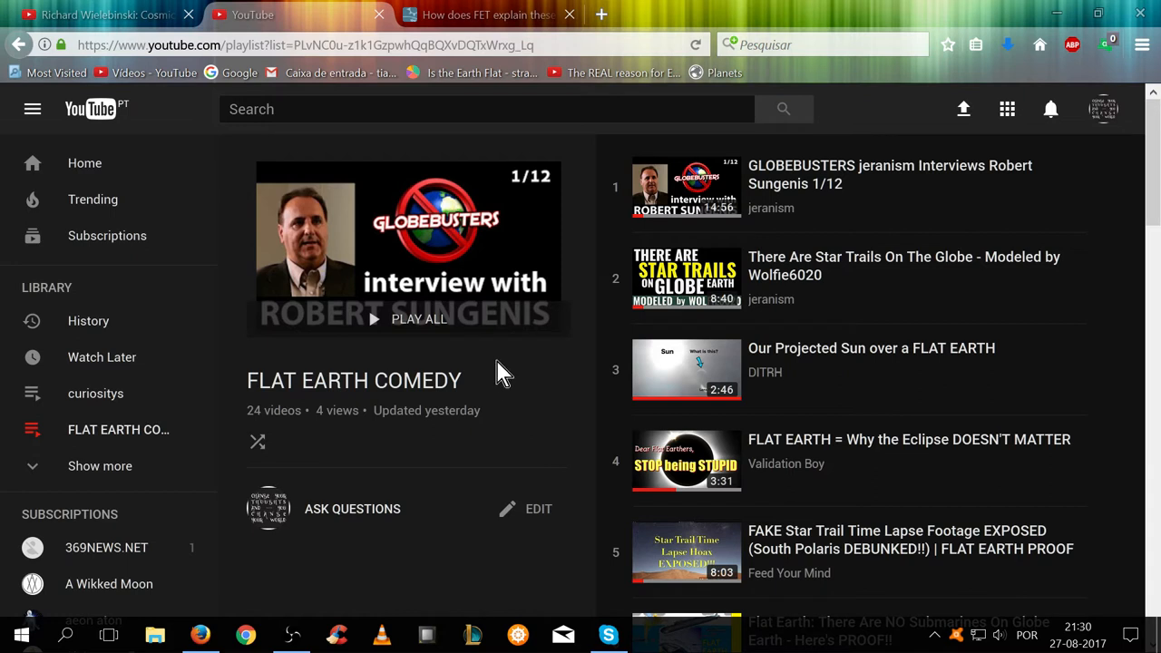
pyautogui.moveTo(334, 392)
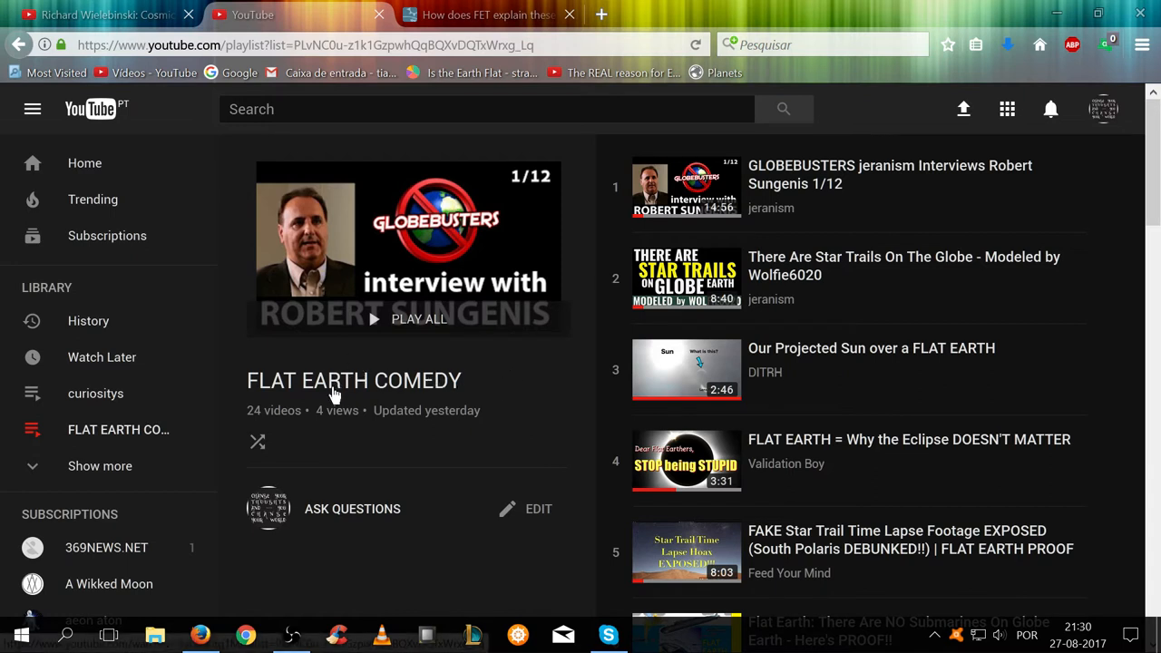
pyautogui.moveTo(356, 288)
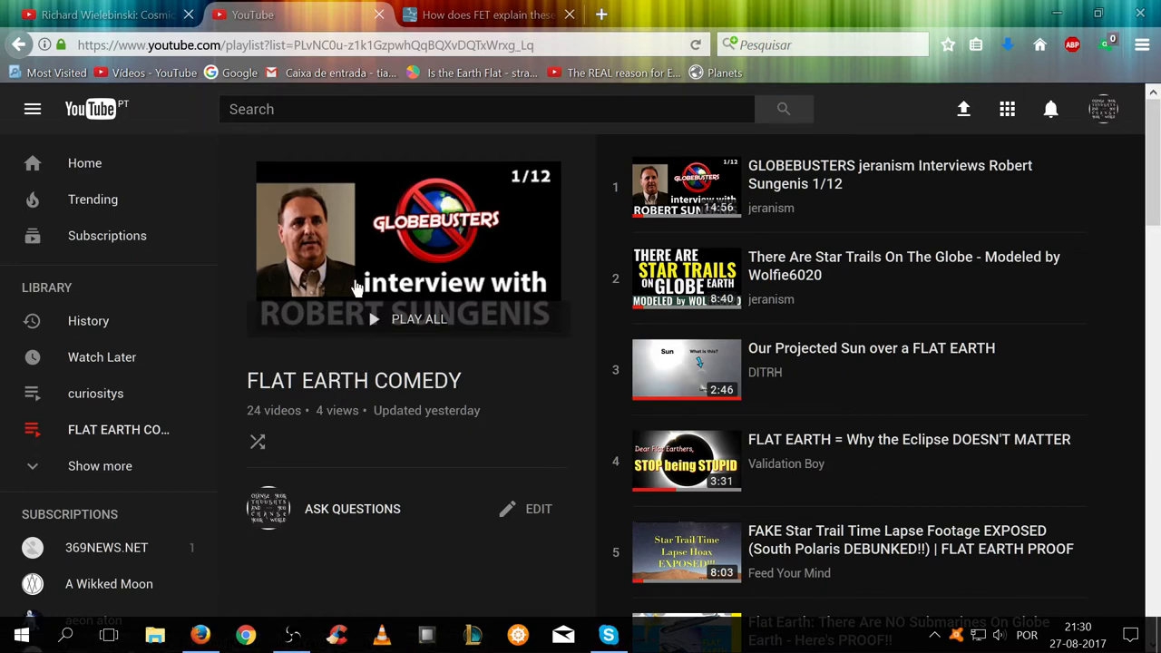
pyautogui.scroll(-3)
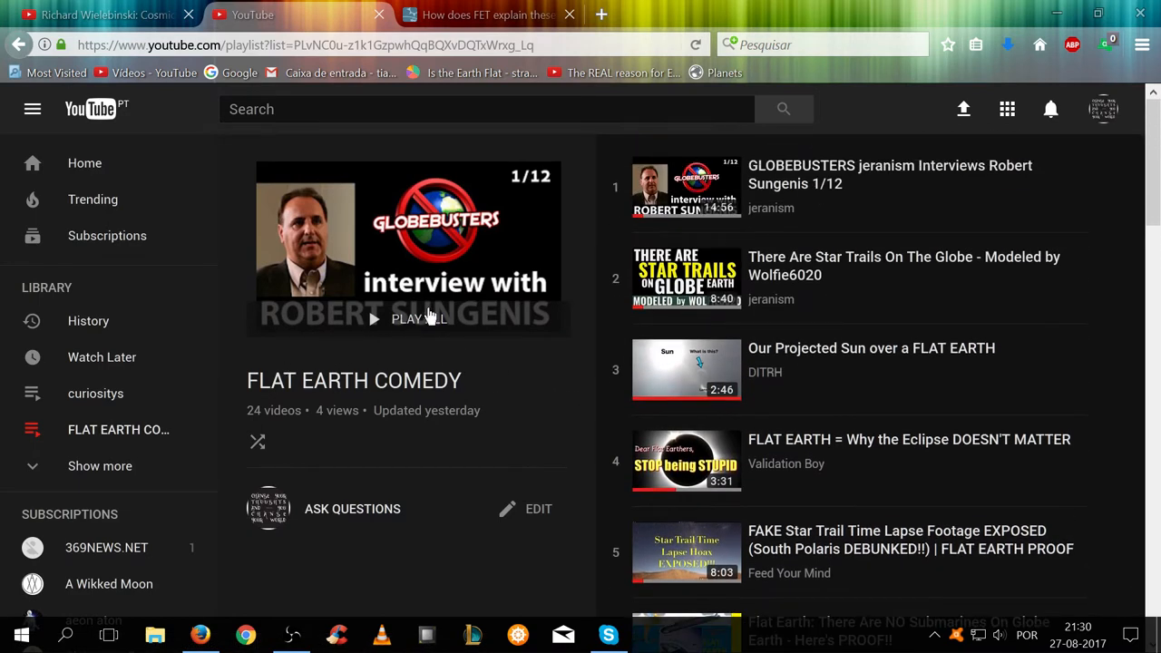
pyautogui.moveTo(454, 250)
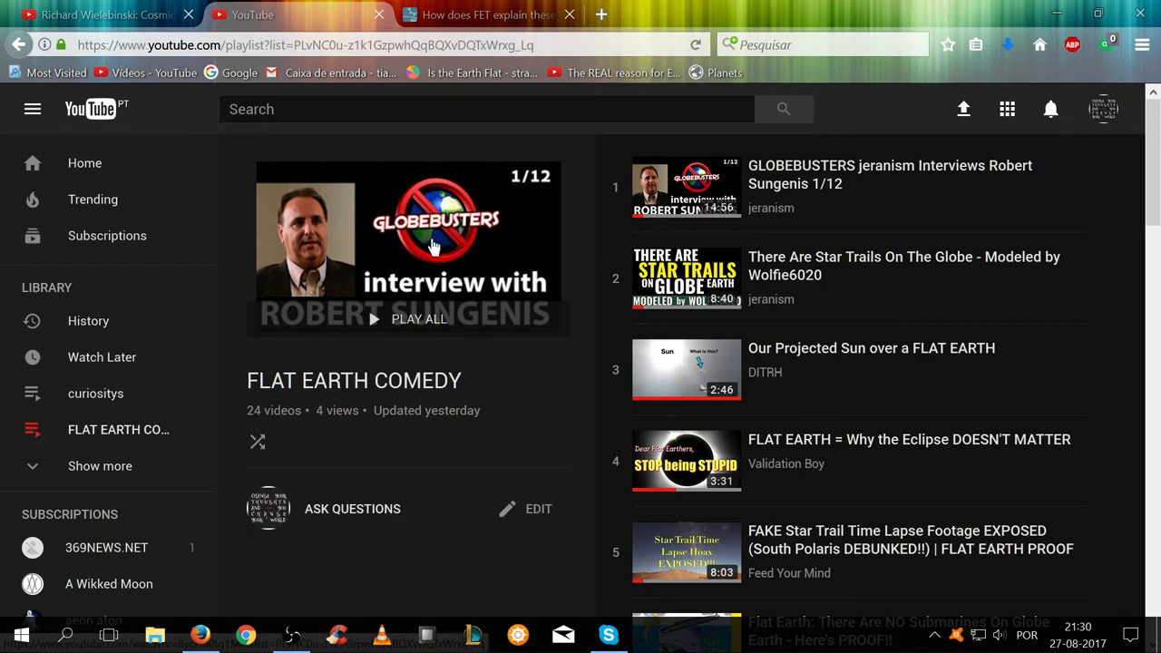
pyautogui.moveTo(272, 363)
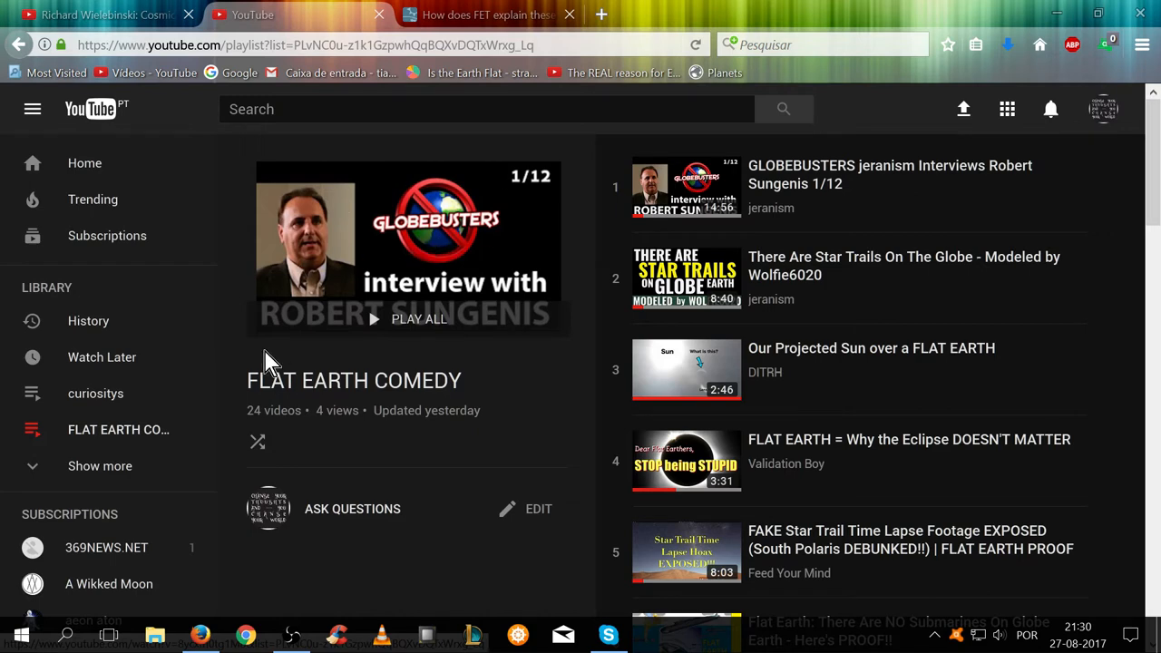
pyautogui.moveTo(408, 258)
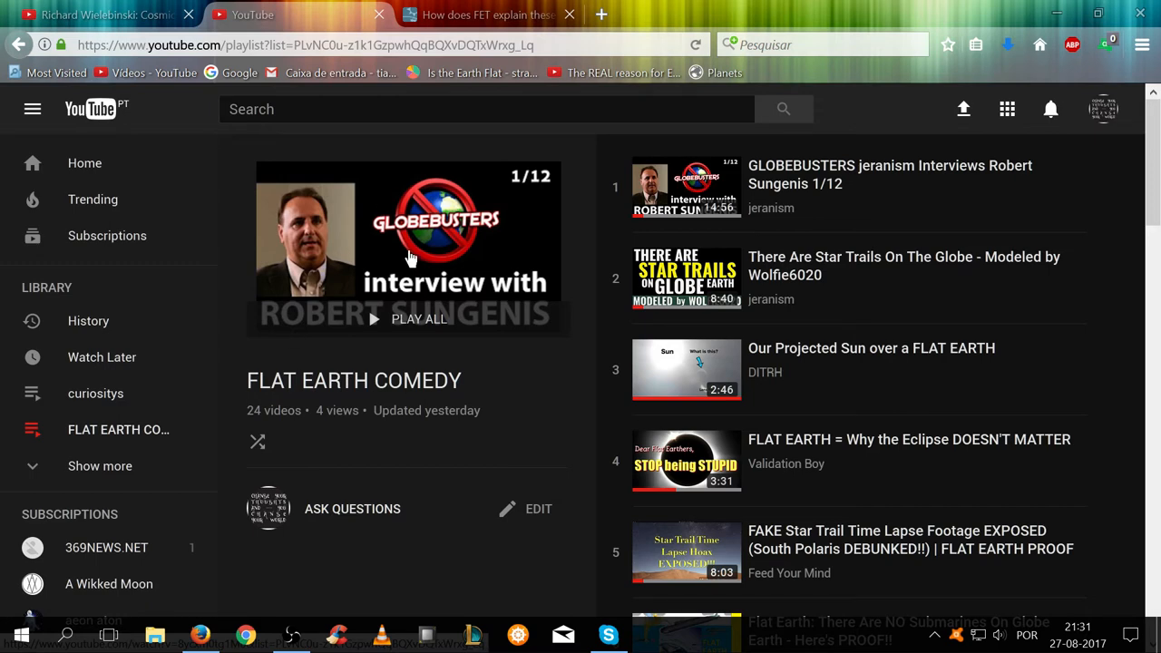
pyautogui.moveTo(406, 239)
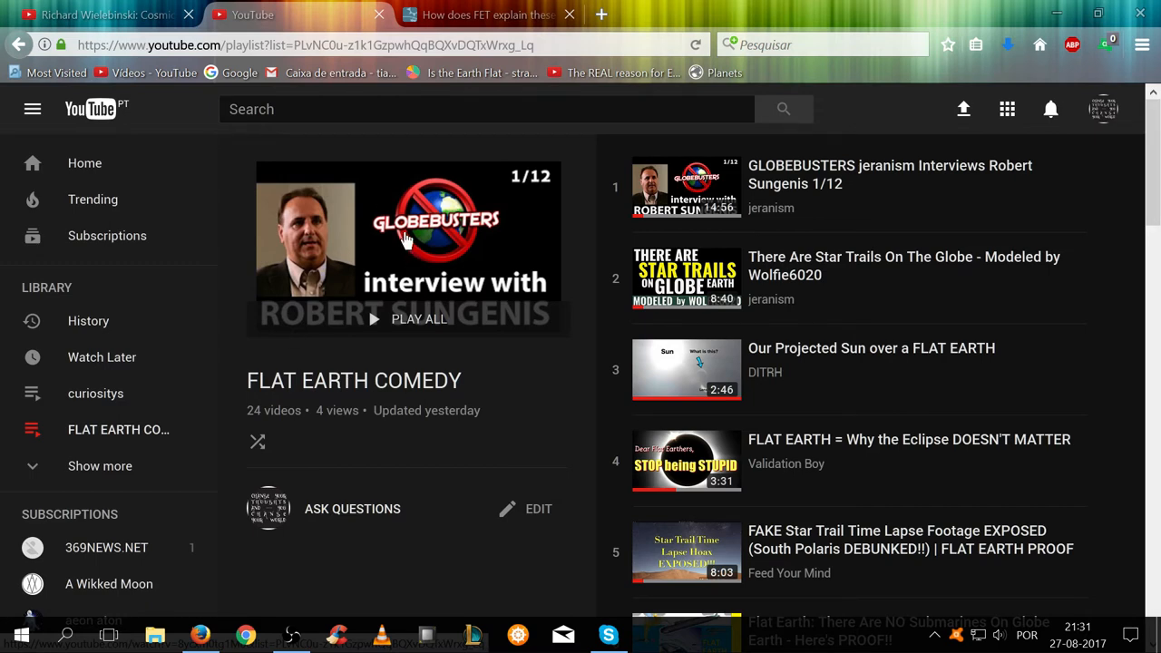
pyautogui.moveTo(450, 225)
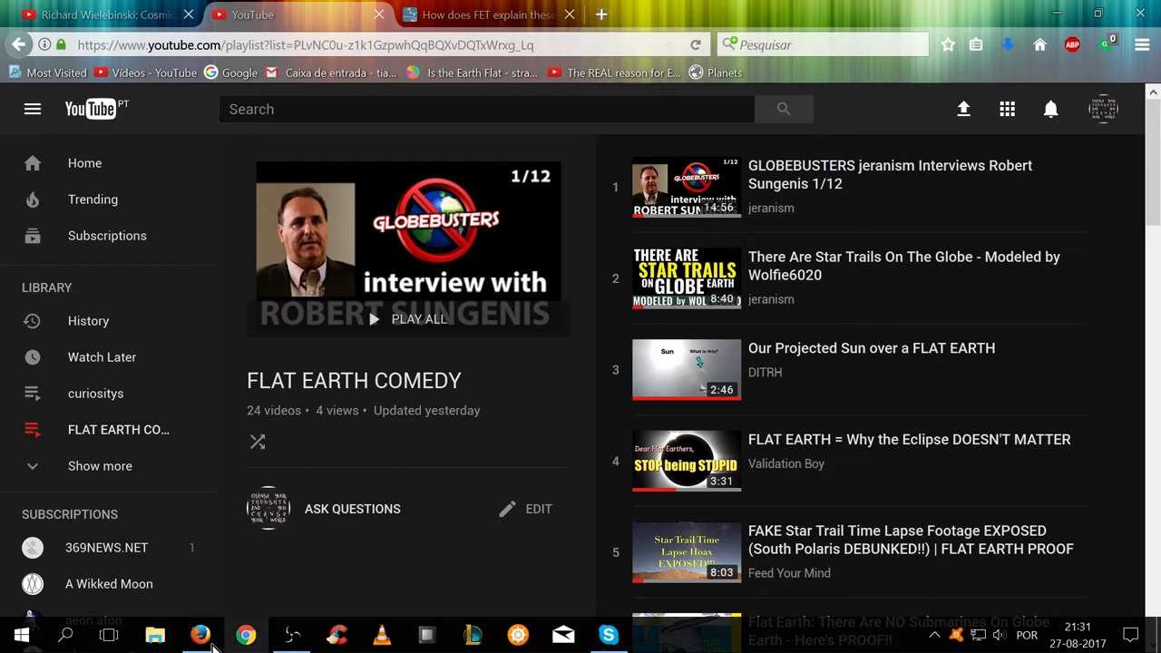
# Step: Browse the Downloads folder to the PDF group and launch the 1302.7129 stellar parallax paper
pyautogui.click(154, 635)
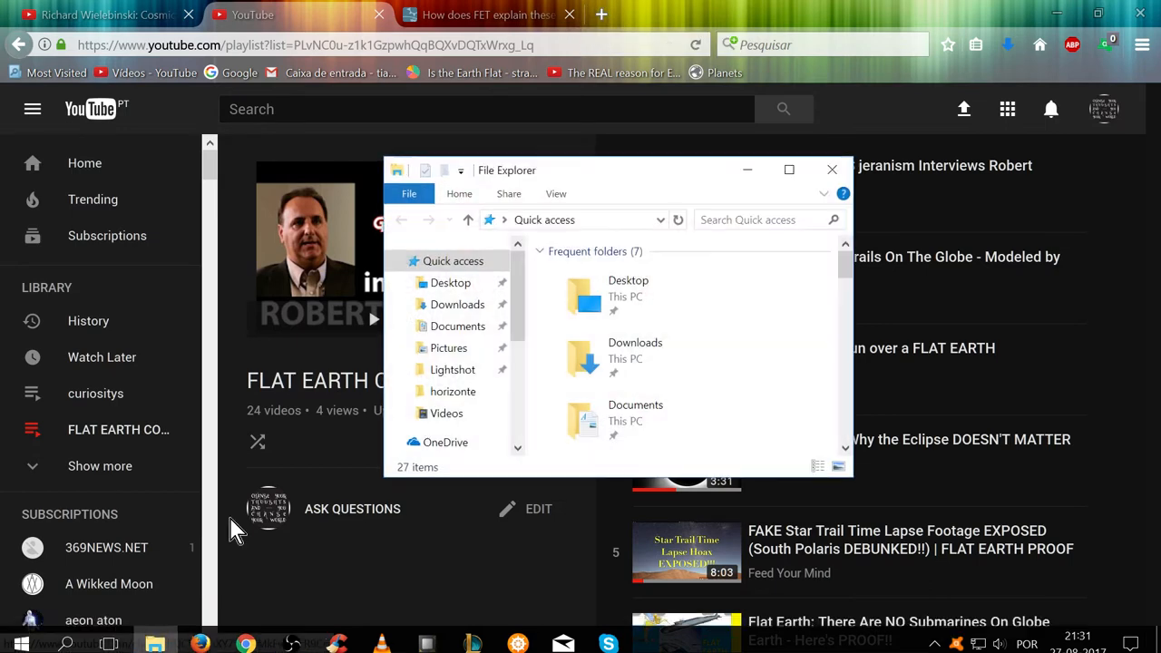
pyautogui.click(457, 305)
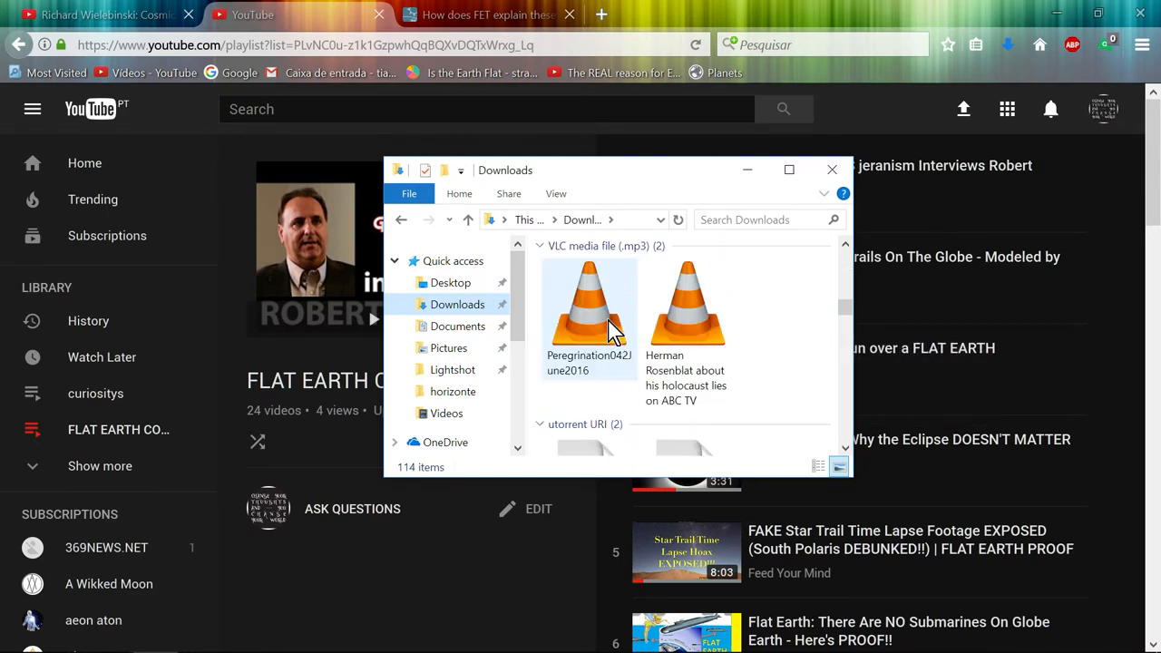
pyautogui.scroll(-3)
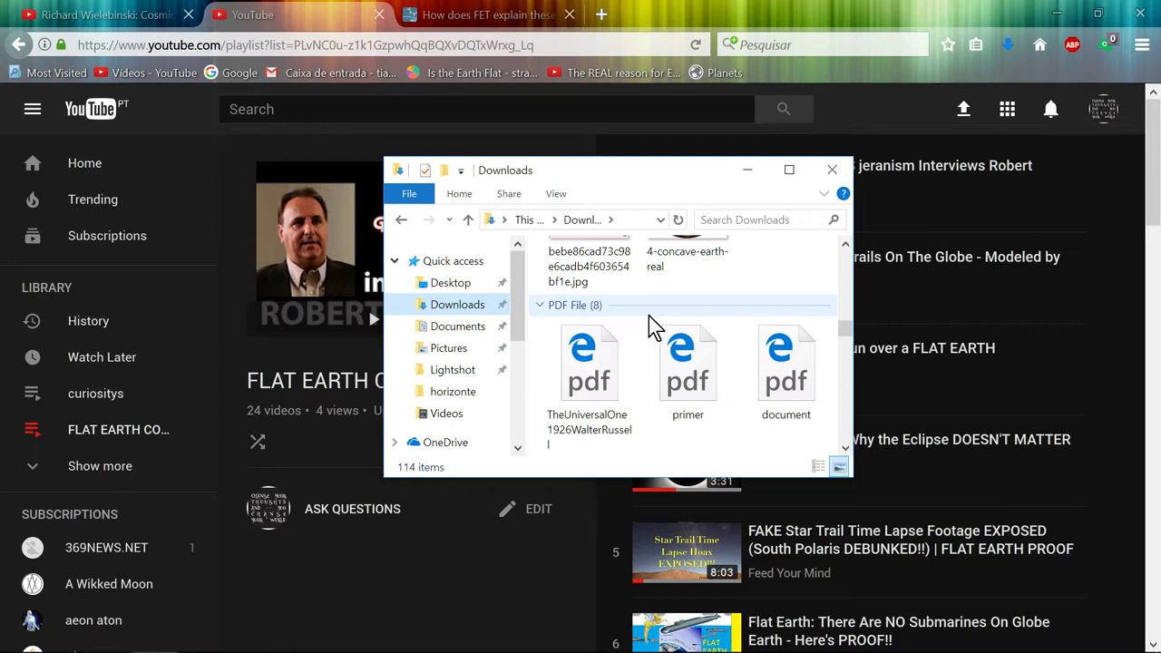
pyautogui.scroll(-3)
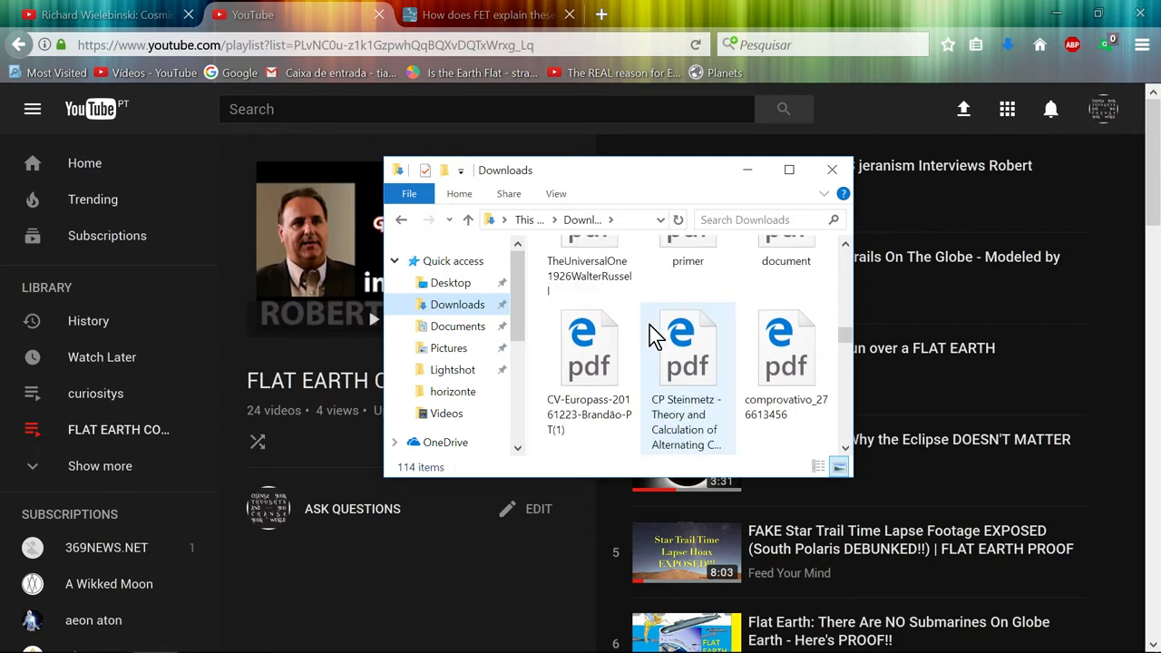
pyautogui.scroll(-3)
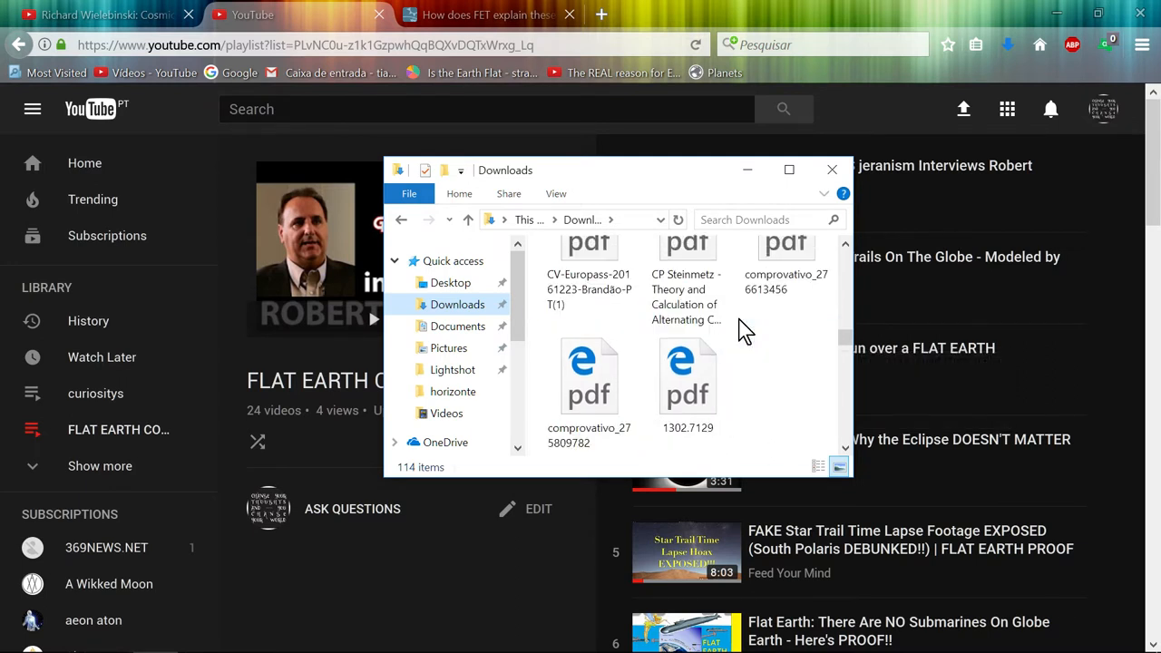
pyautogui.click(687, 363)
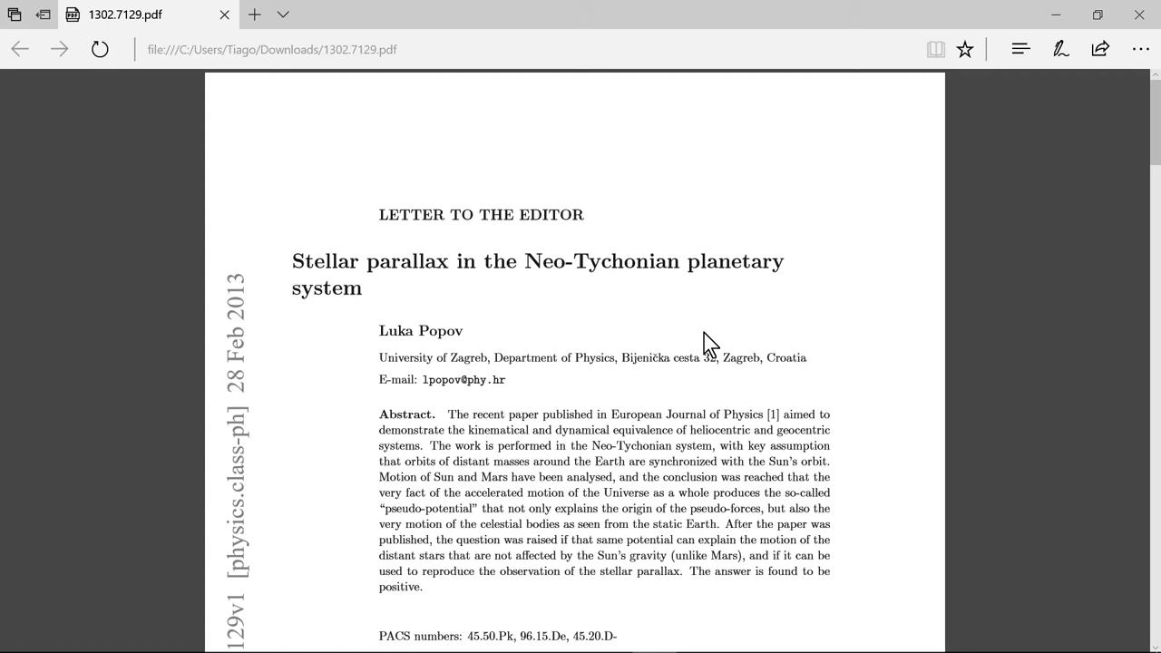
pyautogui.moveTo(719, 327)
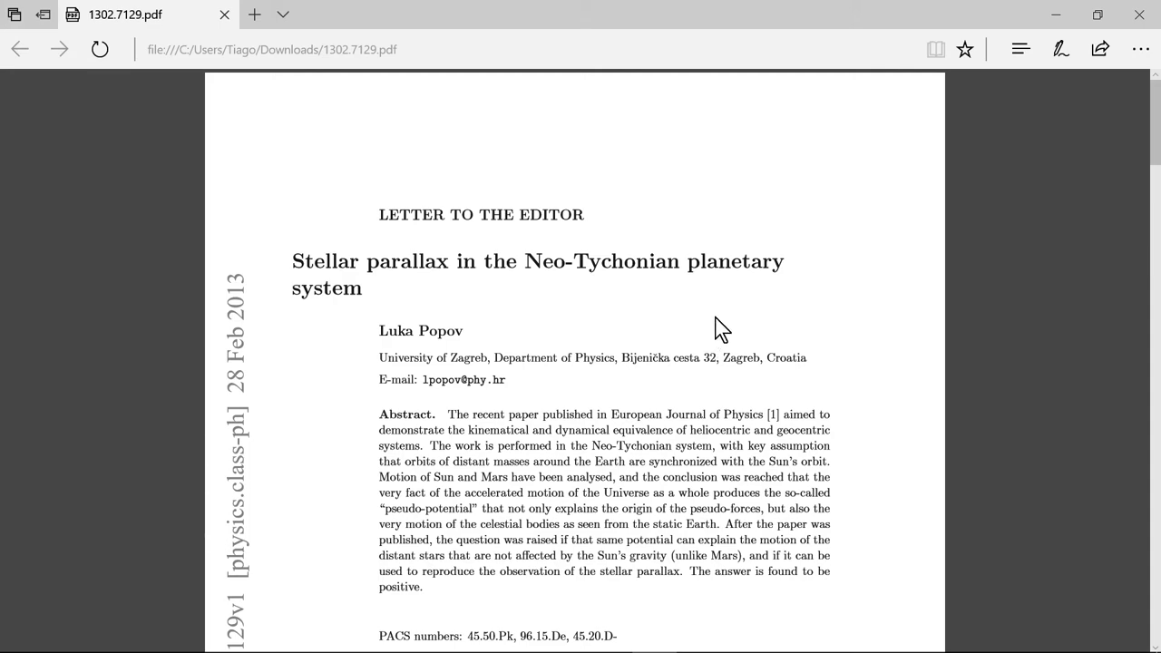
# Step: Scroll the 1302.7129 paper to page 3 with Figure 2's numerical solution plots and parallax equation
pyautogui.scroll(-3)
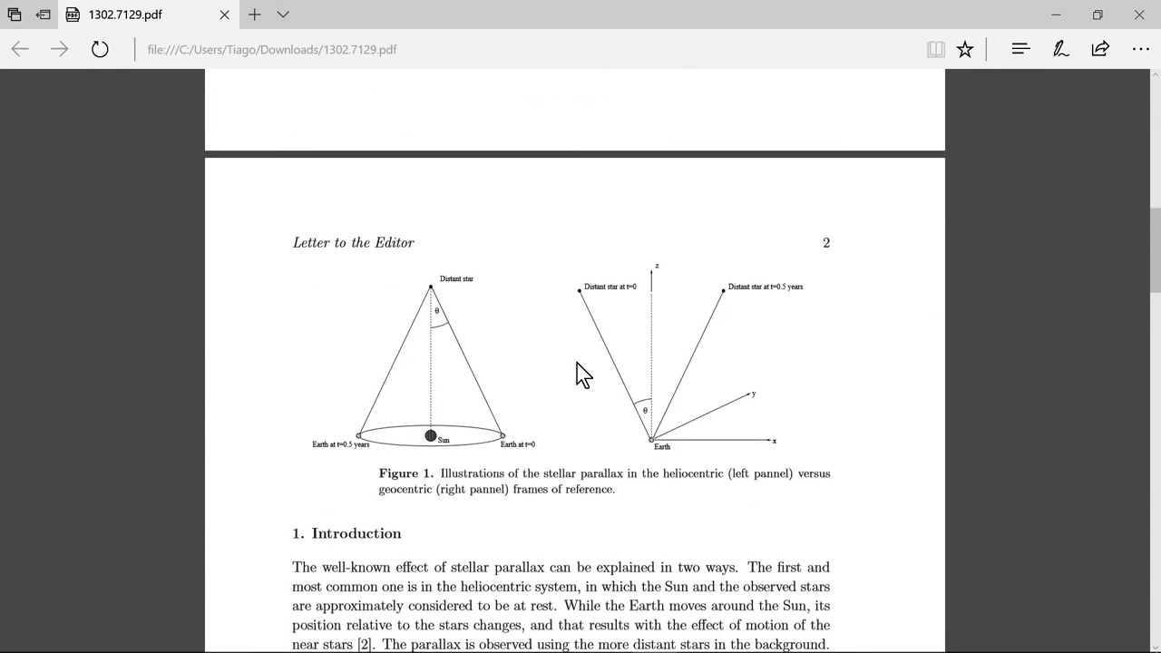
pyautogui.moveTo(359, 395)
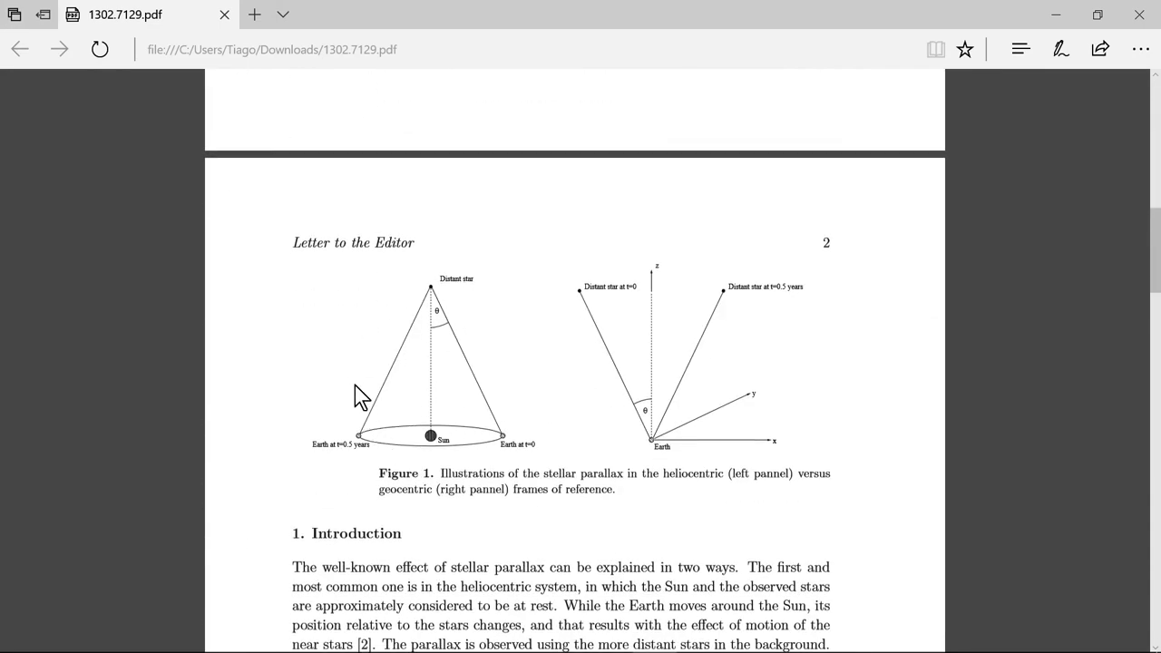
pyautogui.moveTo(378, 441)
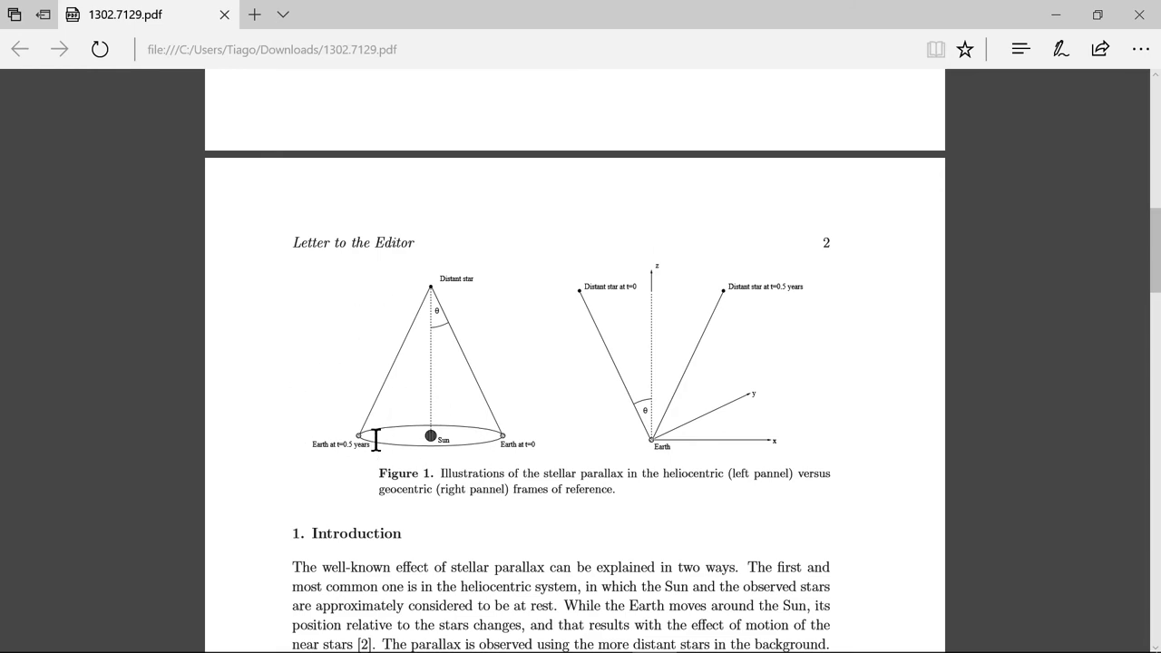
pyautogui.moveTo(589, 408)
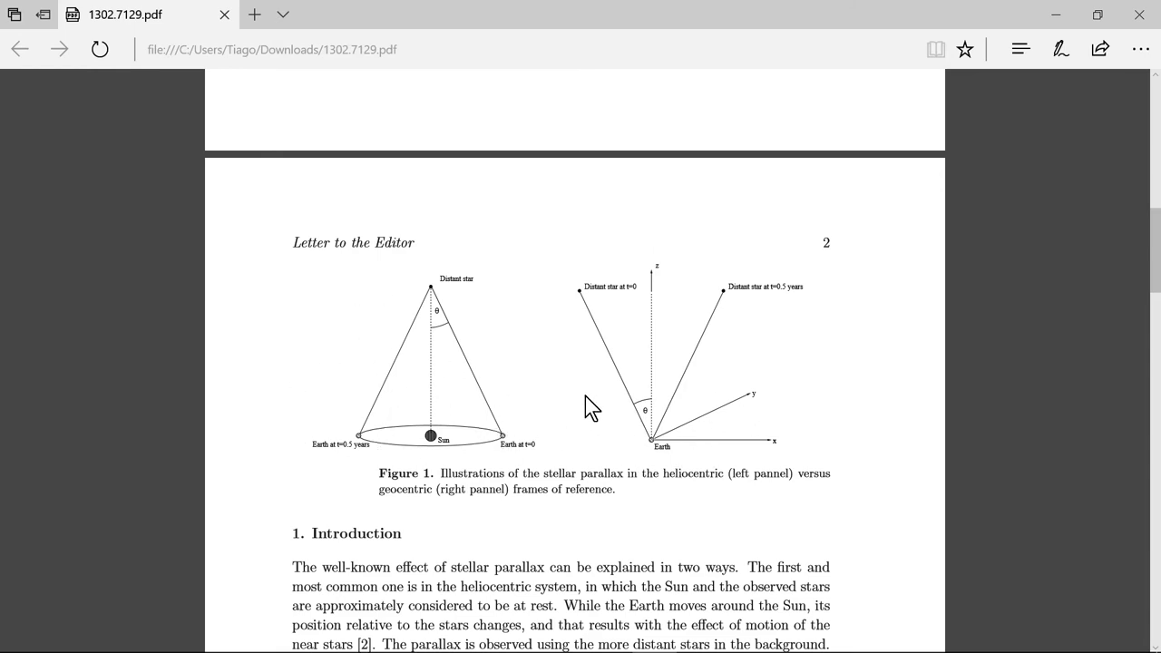
pyautogui.moveTo(399, 441)
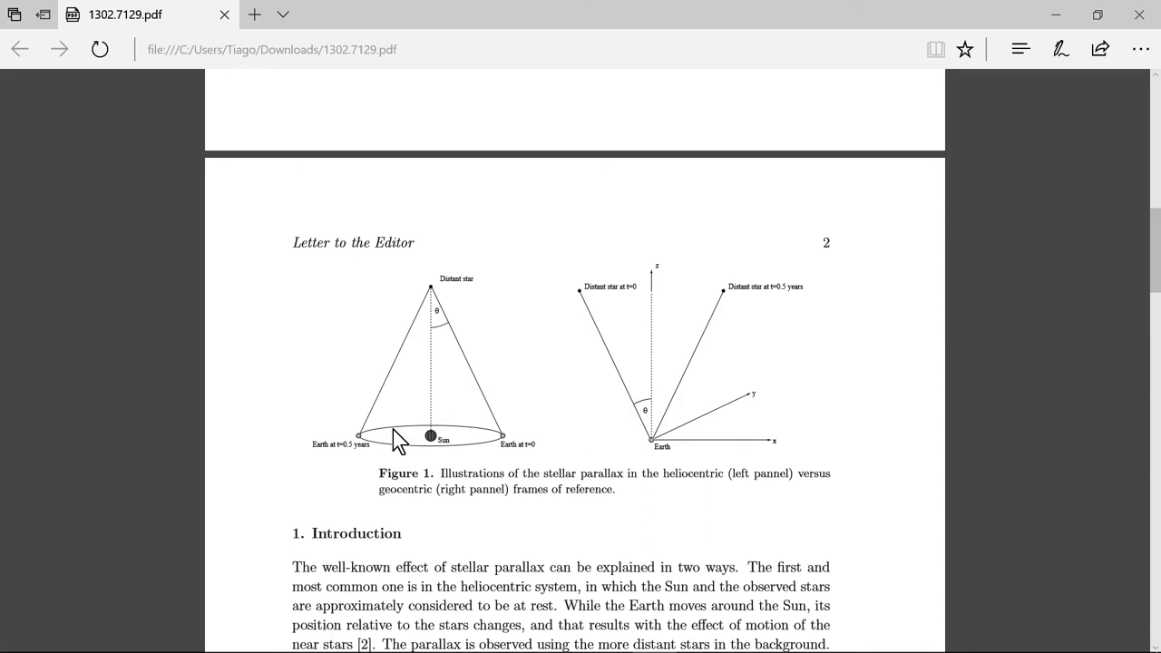
pyautogui.scroll(-3)
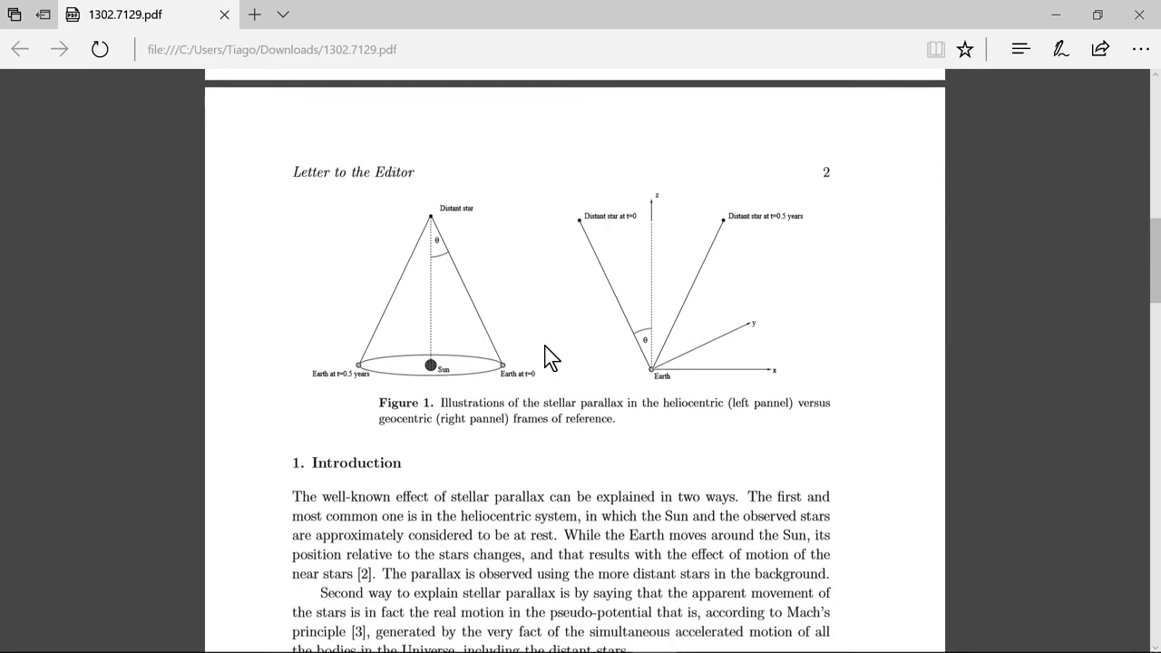
pyautogui.scroll(-3)
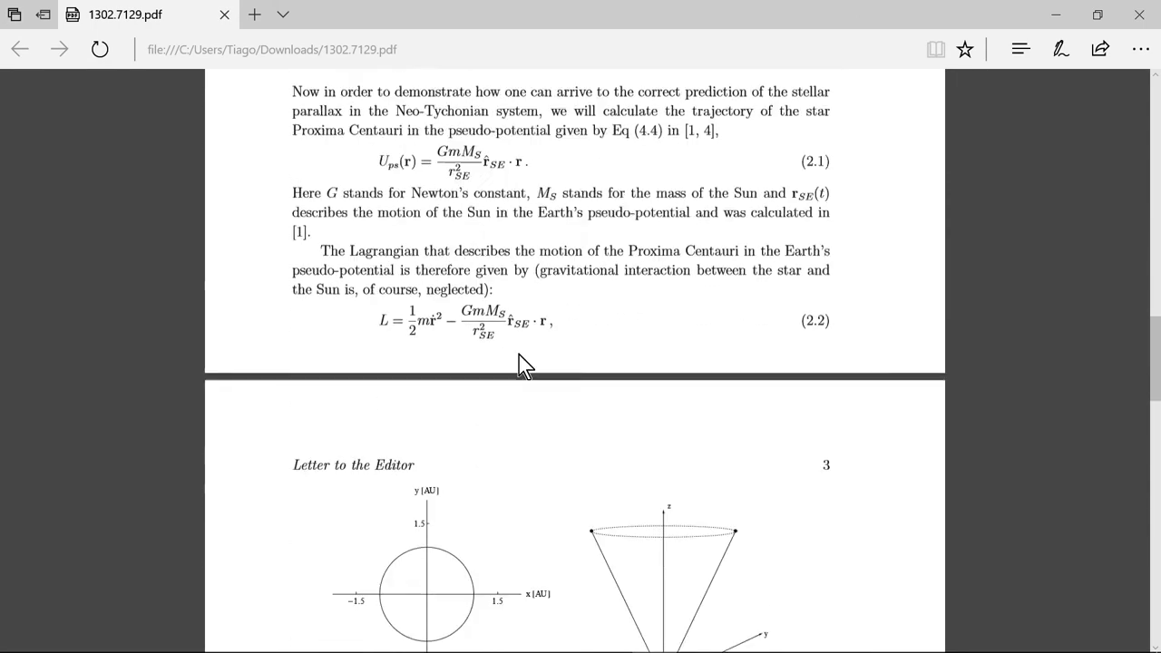
pyautogui.scroll(-3)
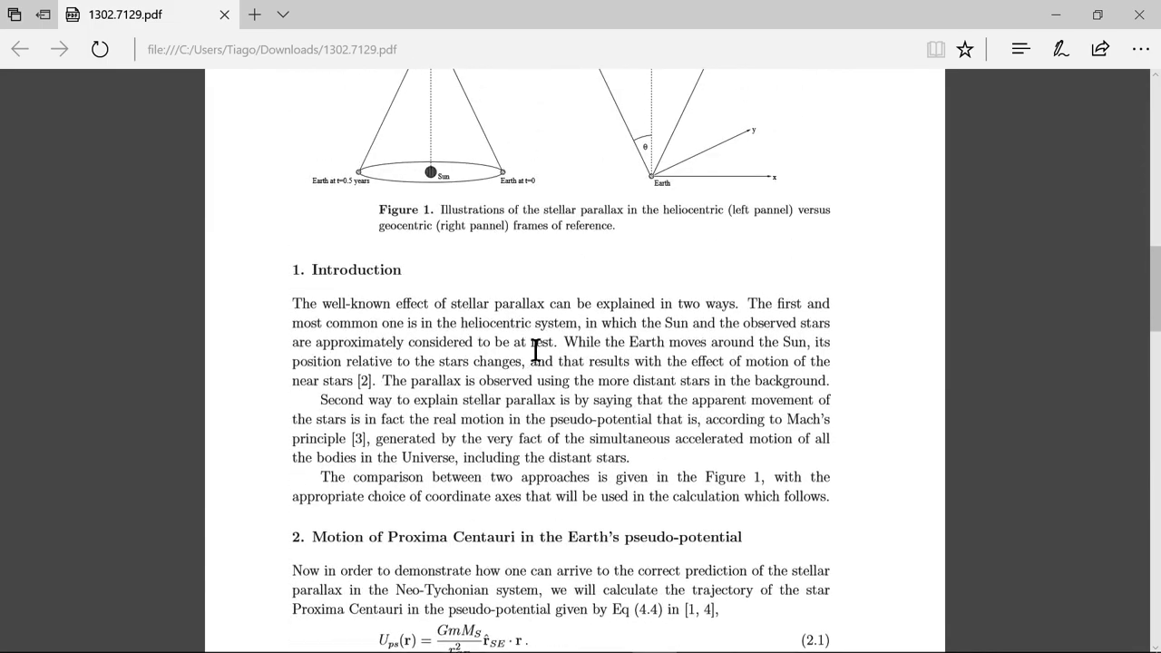
pyautogui.scroll(-3)
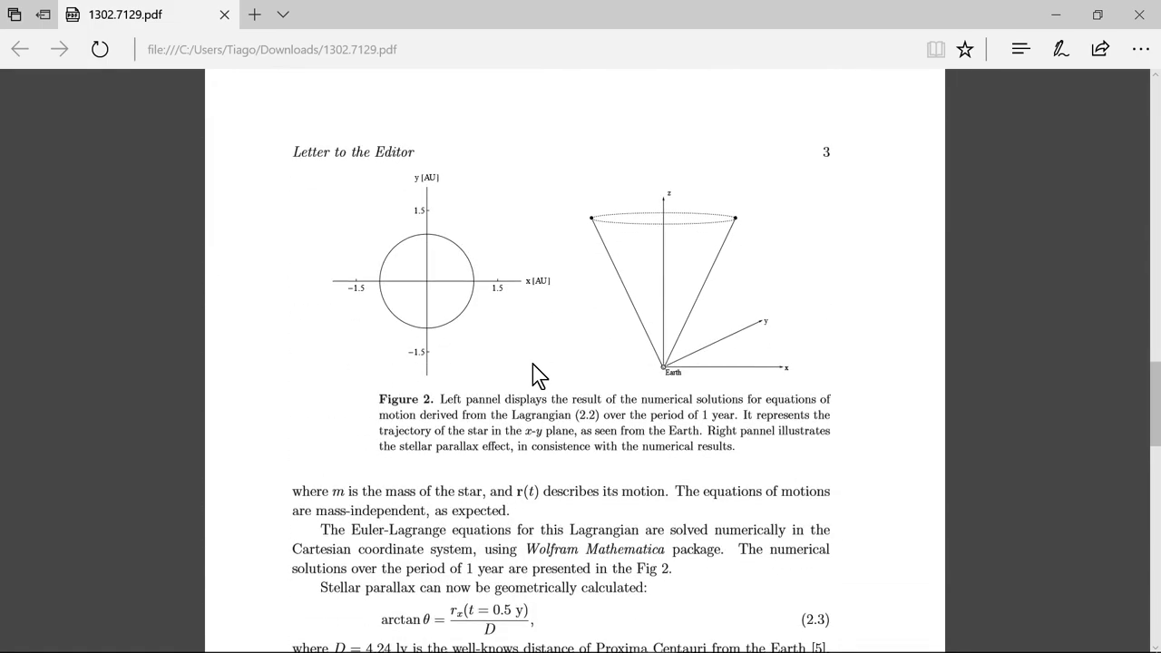
pyautogui.scroll(-3)
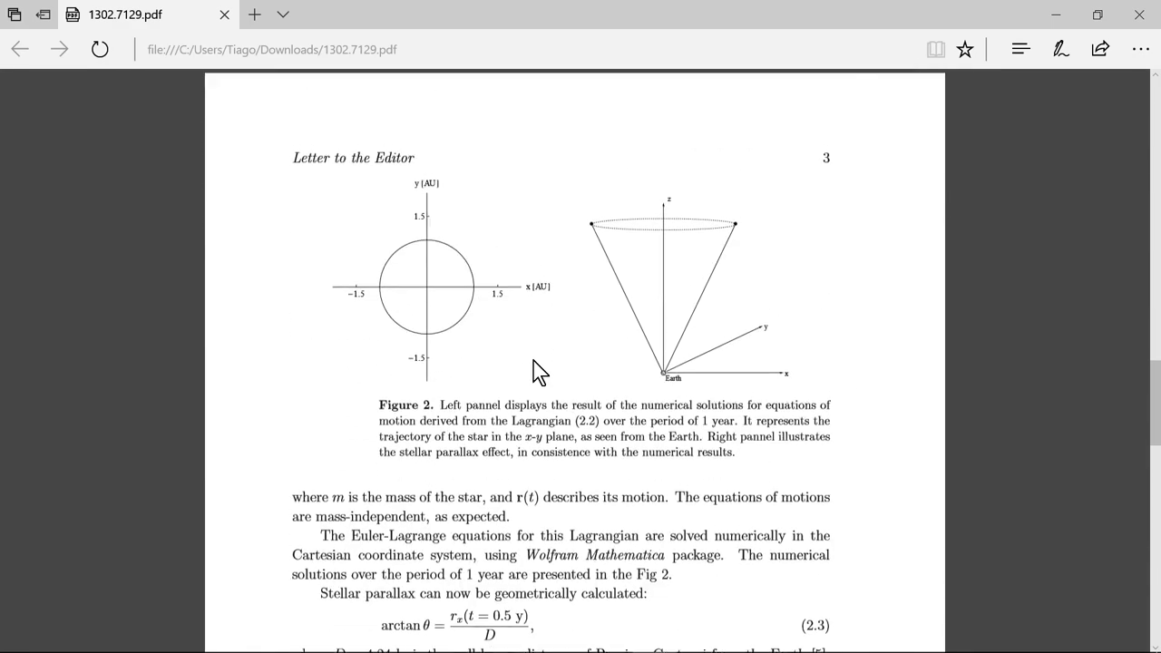
pyautogui.scroll(-3)
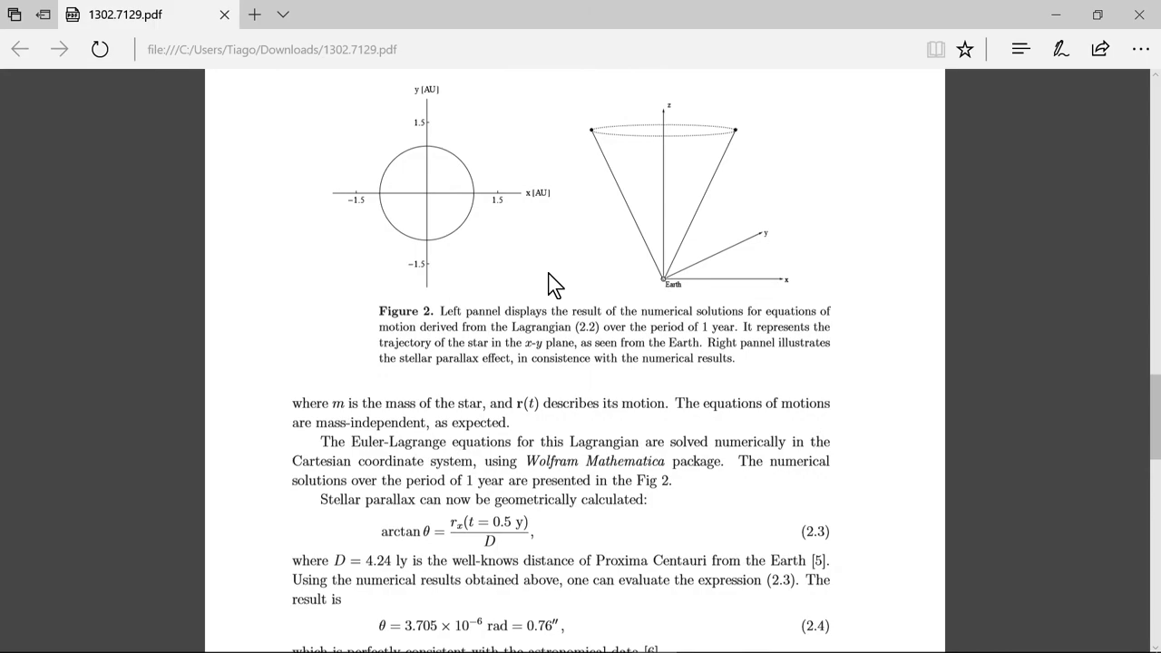
pyautogui.scroll(3)
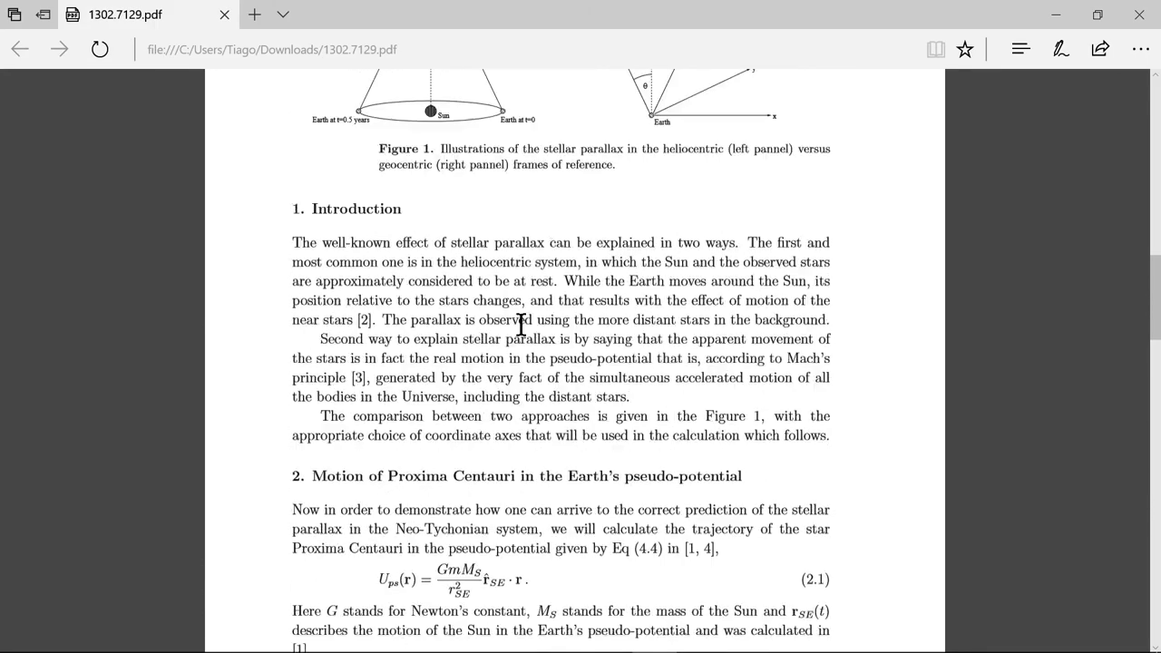
pyautogui.scroll(-3)
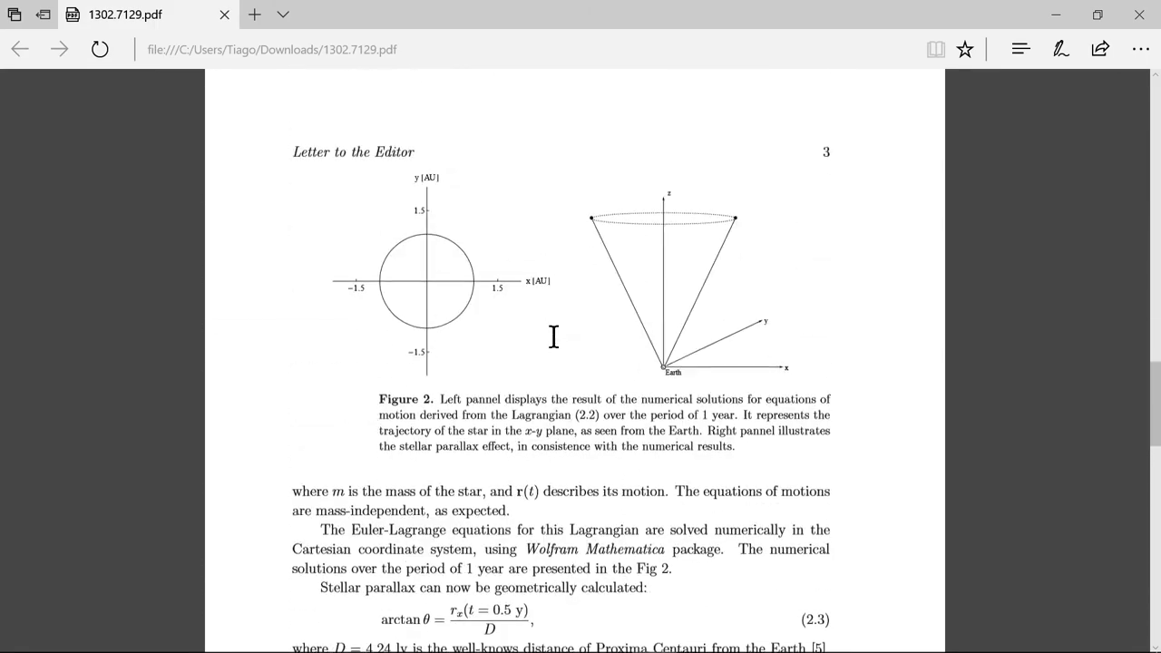
pyautogui.scroll(-3)
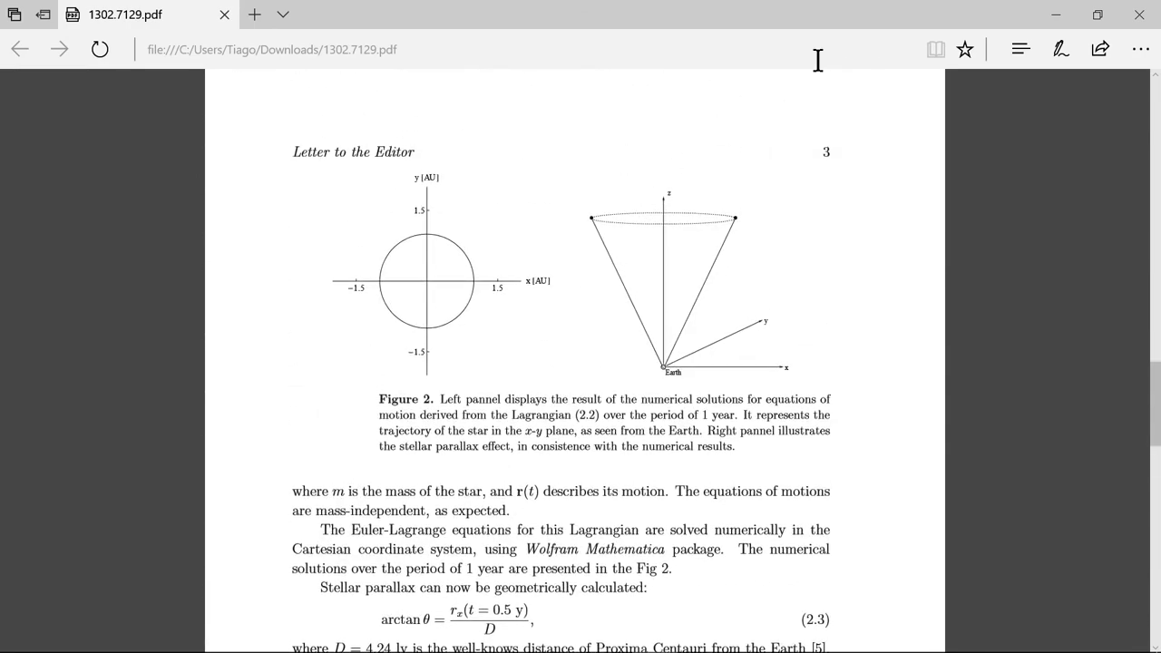
pyautogui.moveTo(1141, 14)
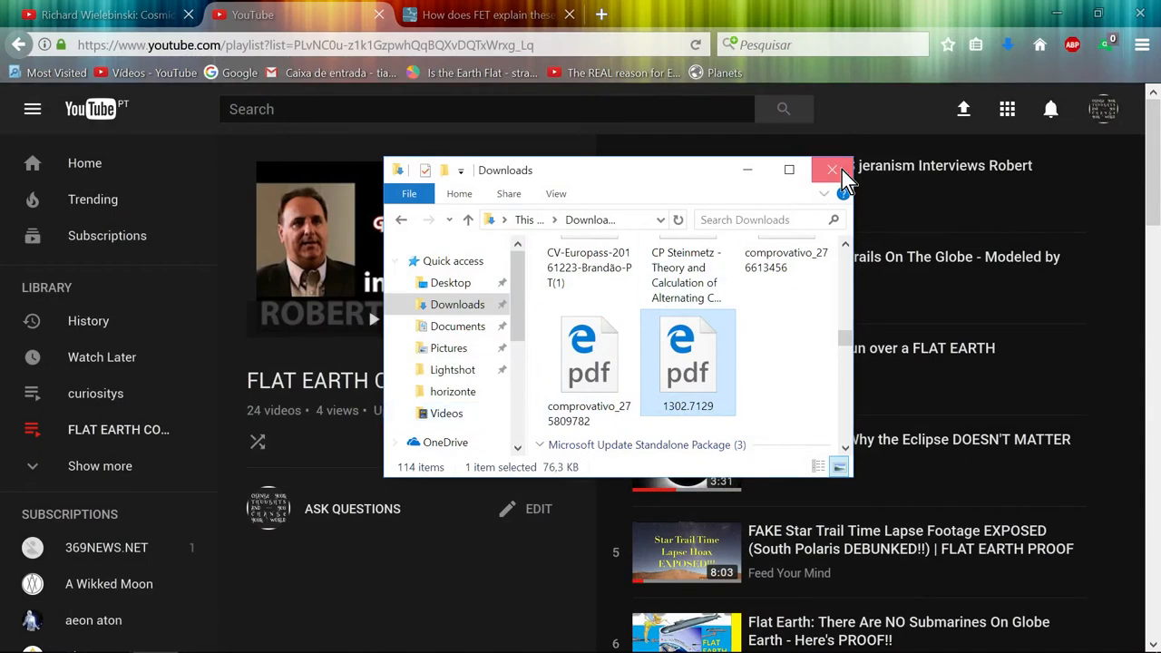
# Step: Close the Downloads window, leaving the FLAT EARTH COMEDY playlist page in full view
pyautogui.click(830, 171)
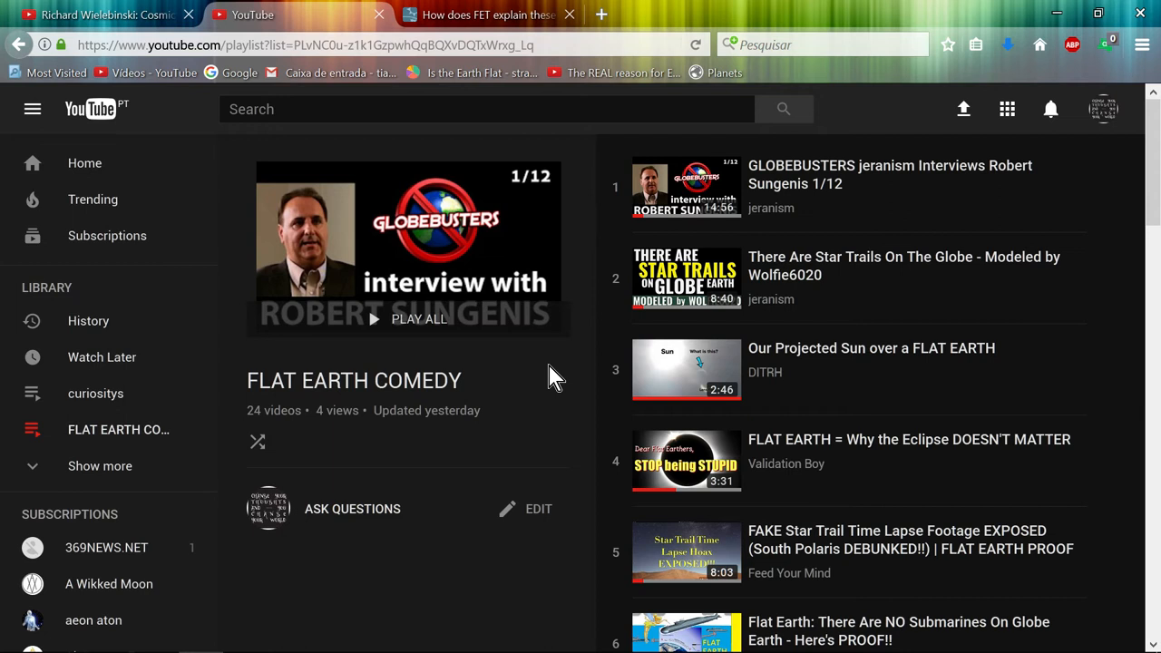
pyautogui.moveTo(523, 390)
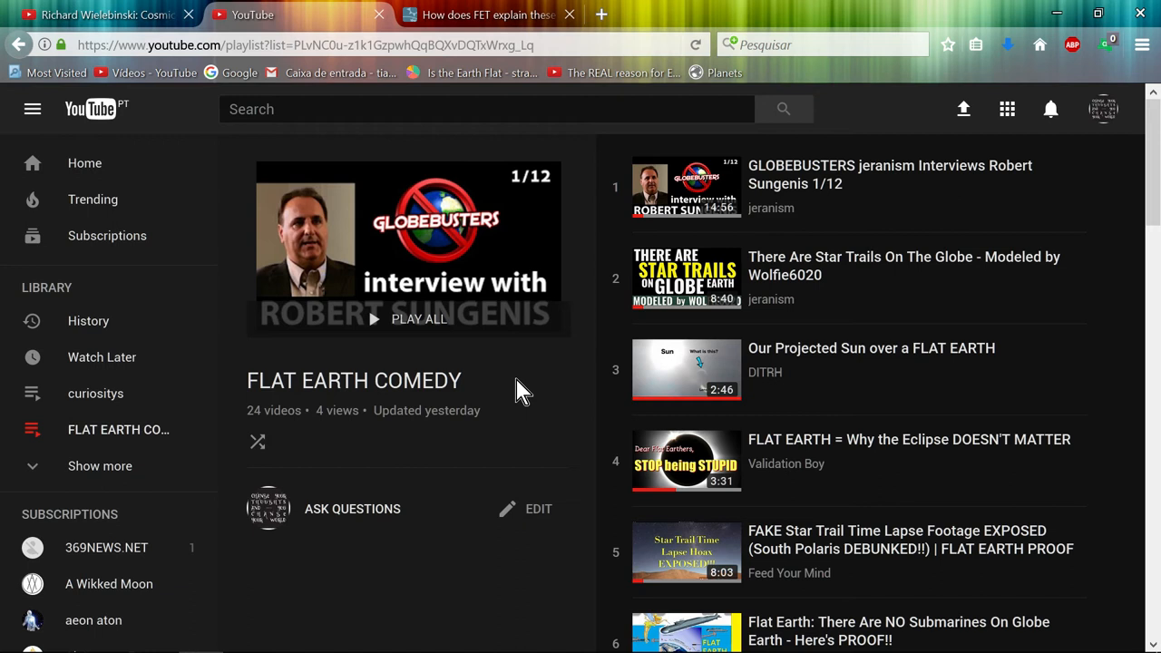
pyautogui.moveTo(508, 388)
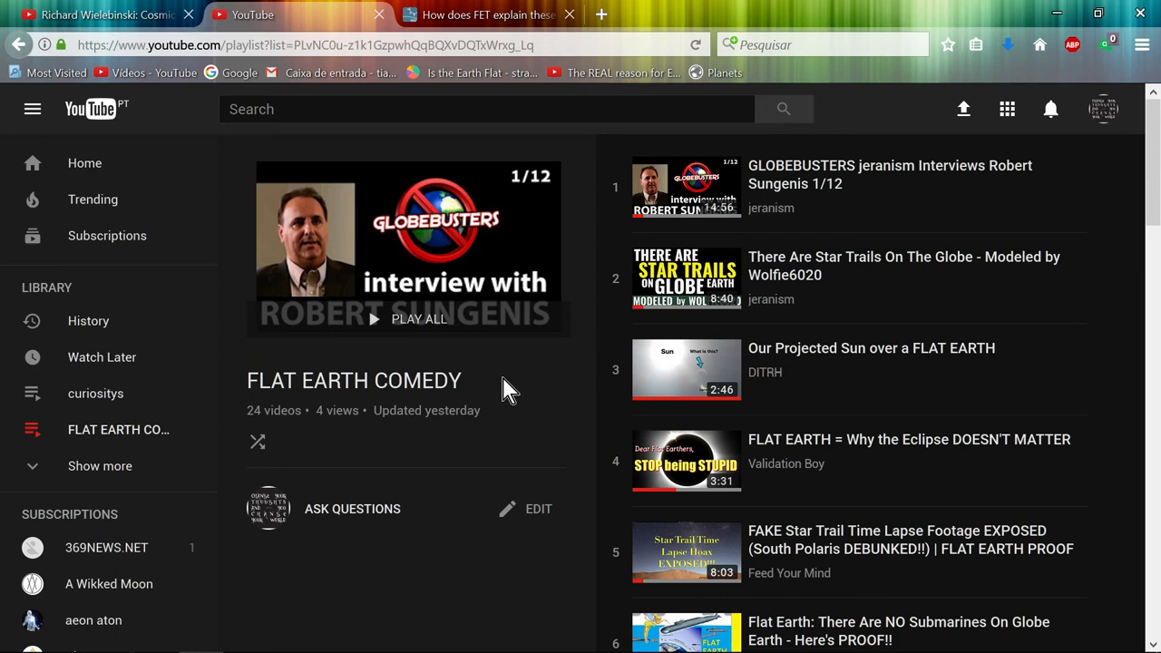
pyautogui.moveTo(486, 408)
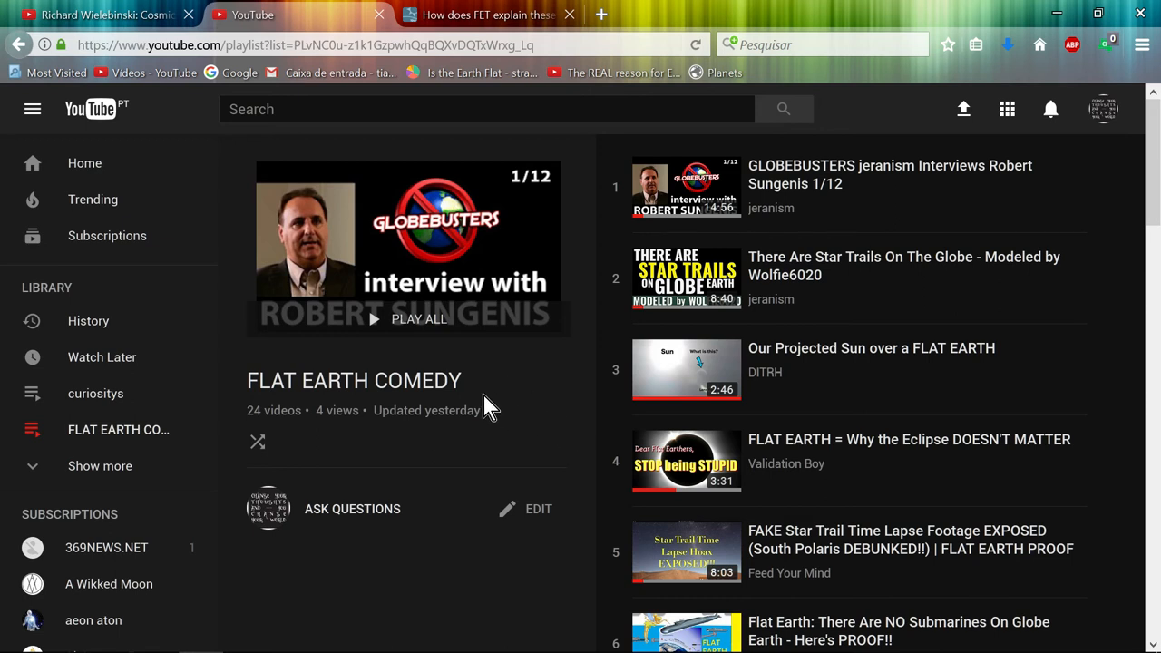
pyautogui.moveTo(526, 388)
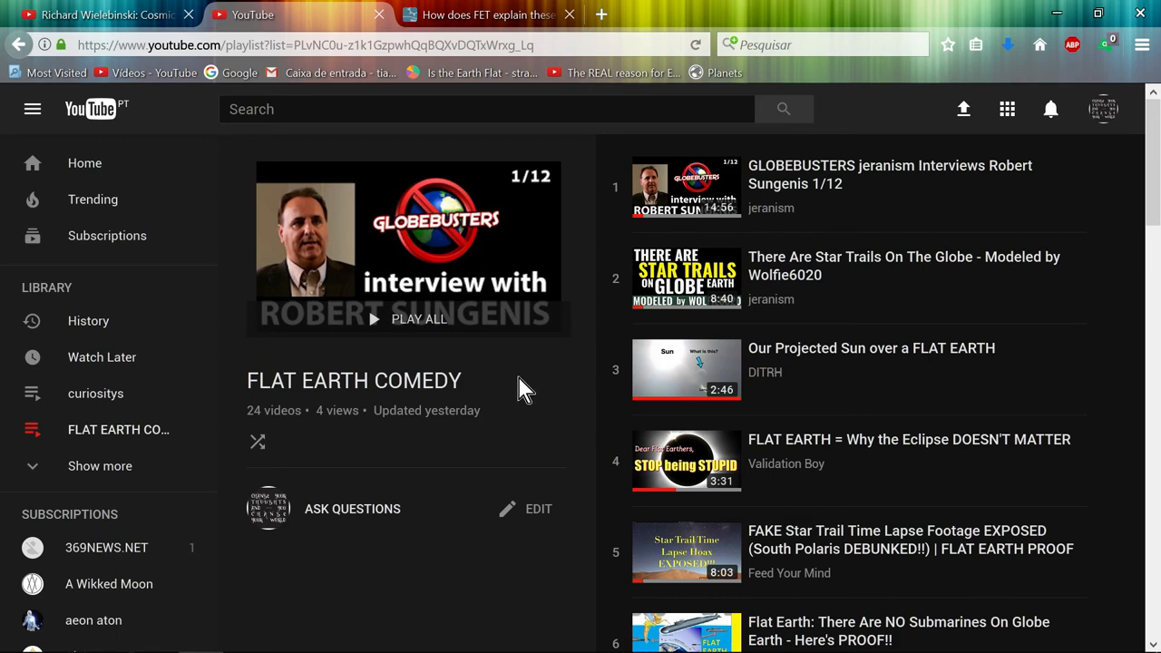
pyautogui.moveTo(553, 389)
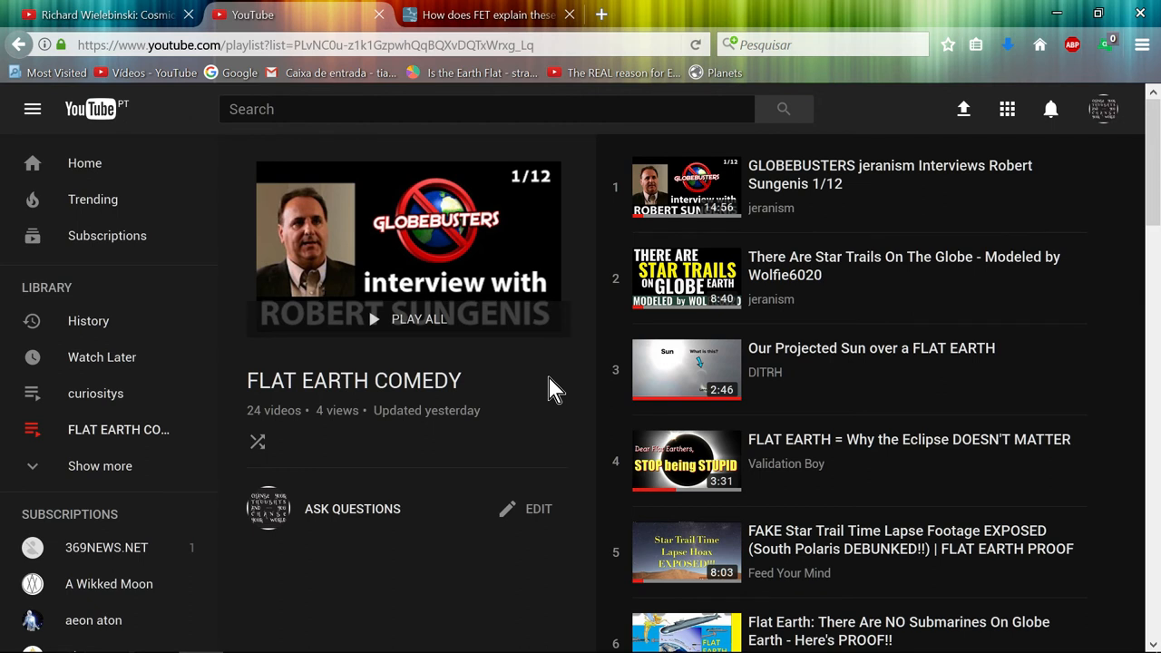
pyautogui.moveTo(566, 399)
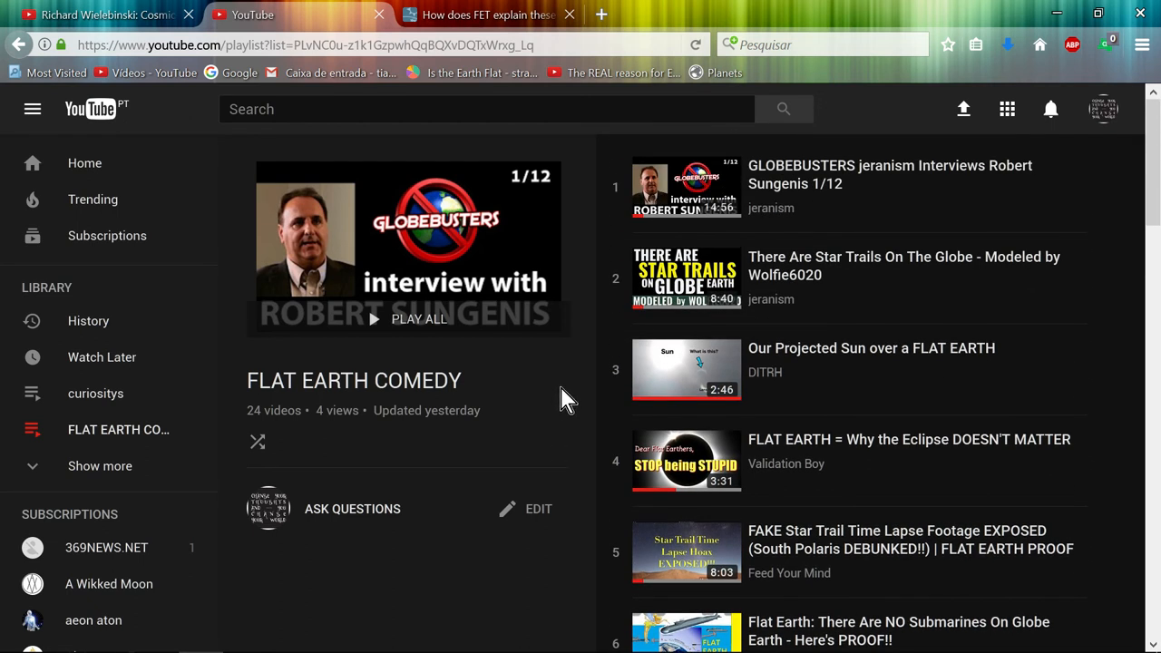
pyautogui.moveTo(570, 395)
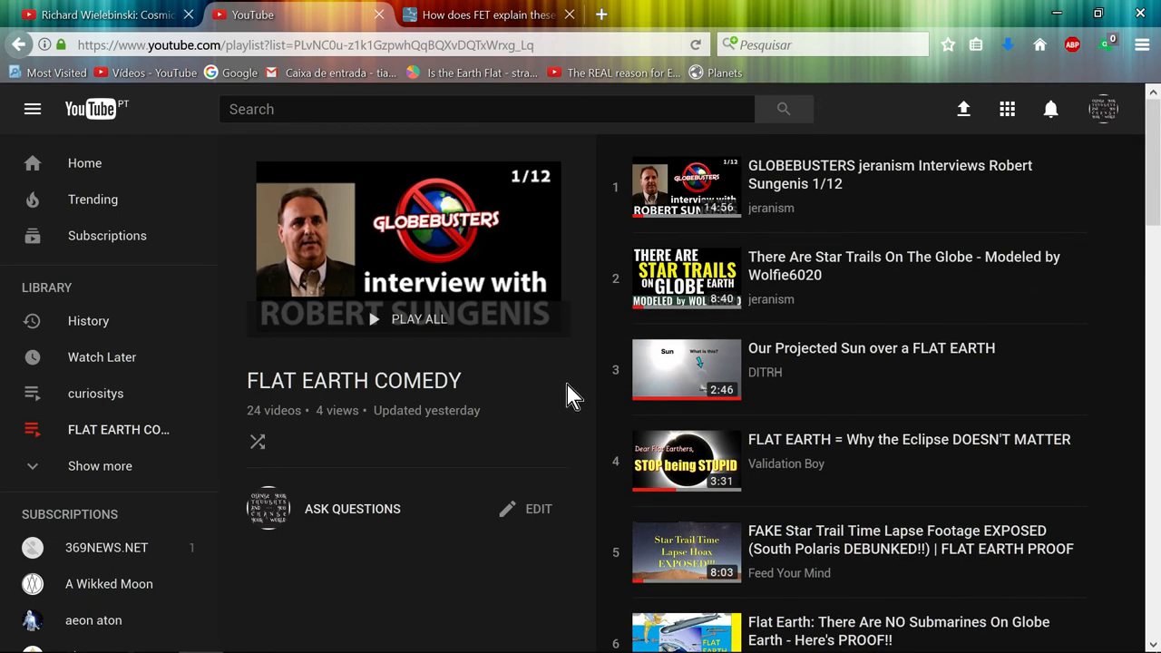
pyautogui.moveTo(601, 225)
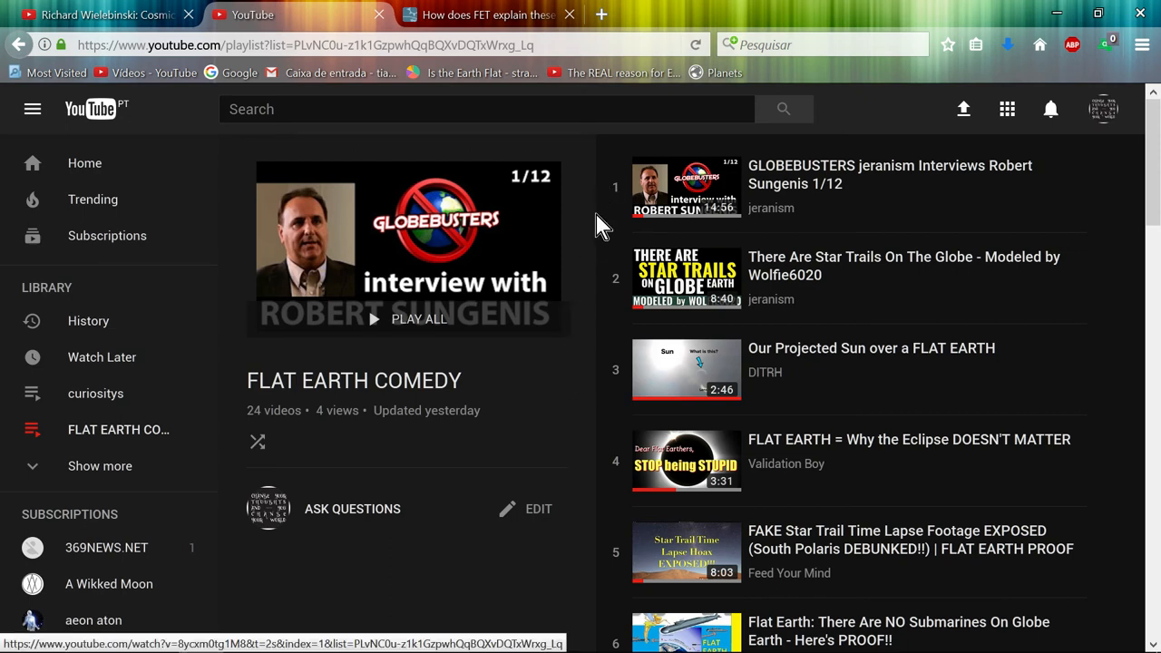
# Step: Bring the Open Broadcaster Software recorder window up over the playlist page
pyautogui.scroll(-3)
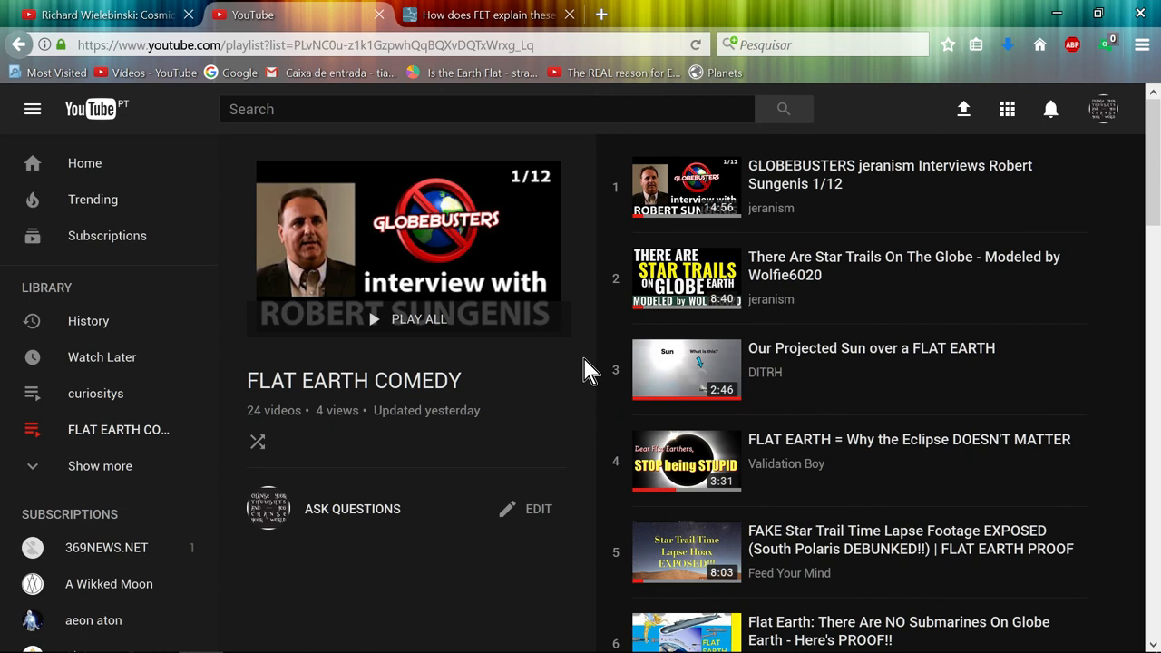
pyautogui.moveTo(575, 417)
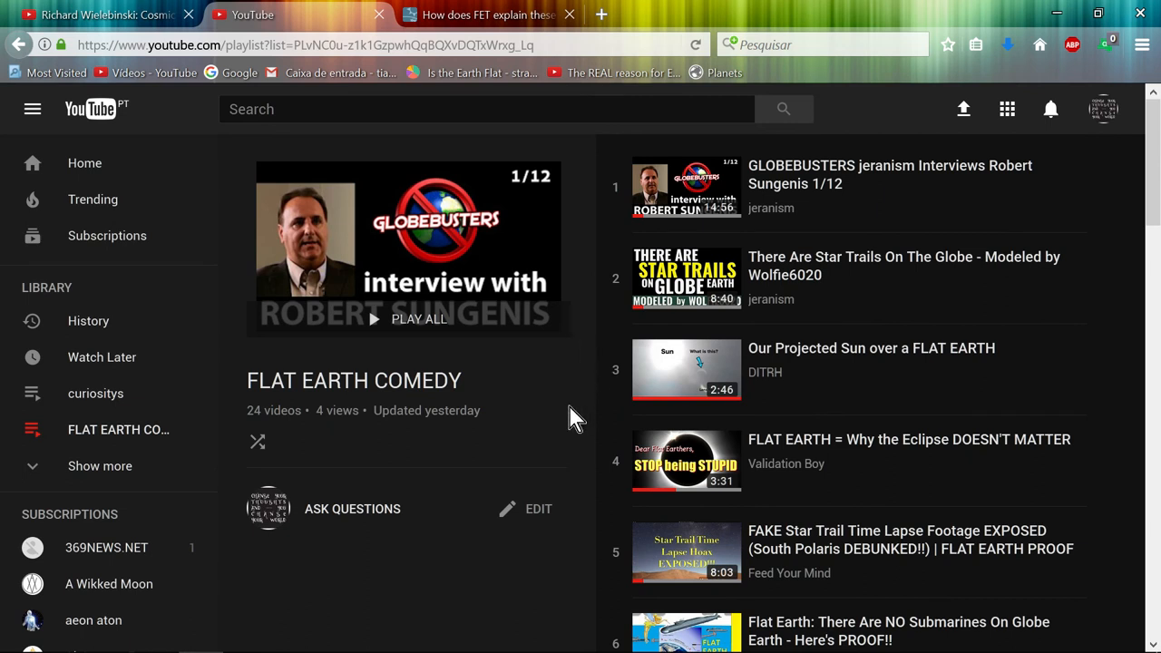
pyautogui.moveTo(577, 392)
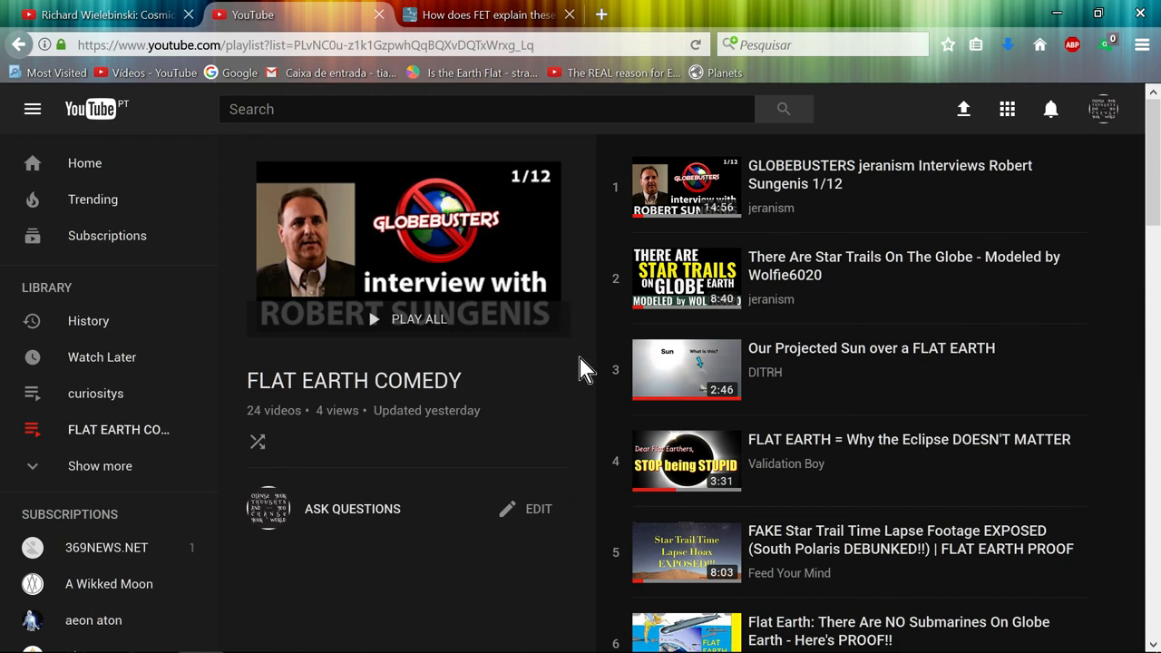
pyautogui.moveTo(590, 372)
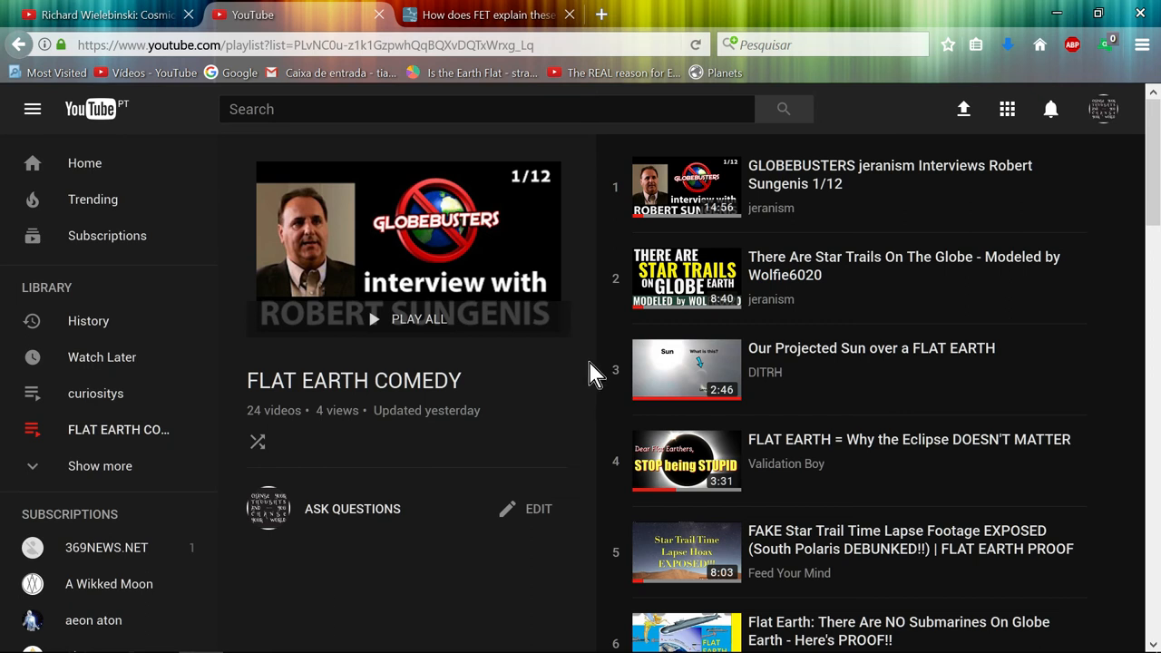
pyautogui.moveTo(590, 366)
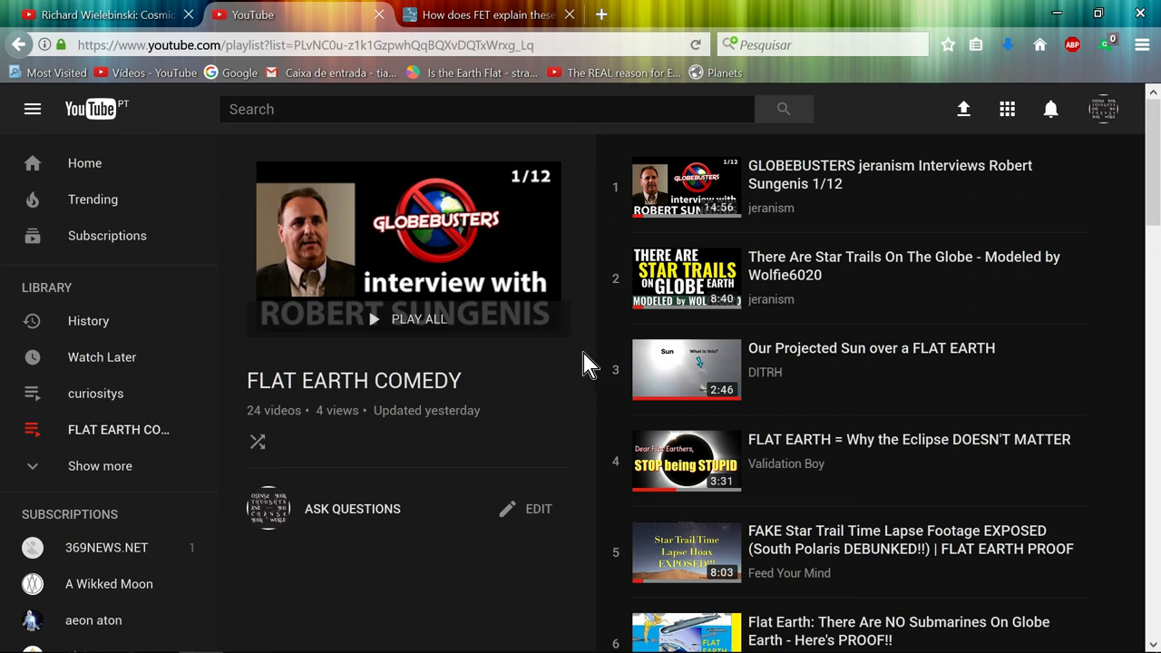
pyautogui.moveTo(588, 375)
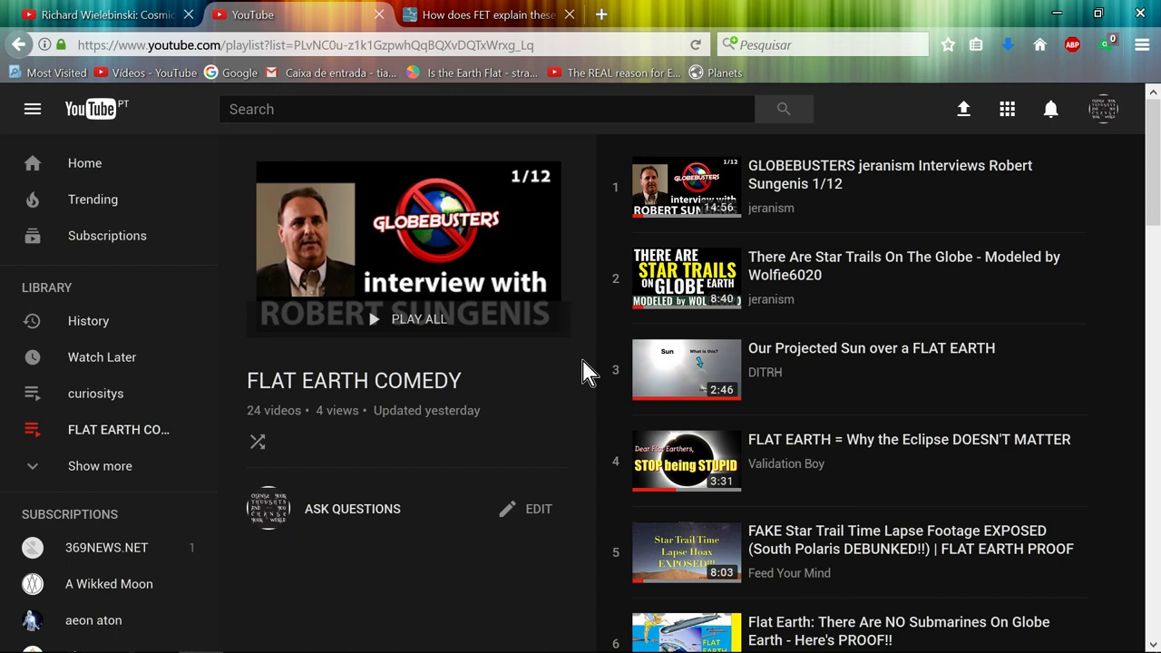
pyautogui.moveTo(590, 373)
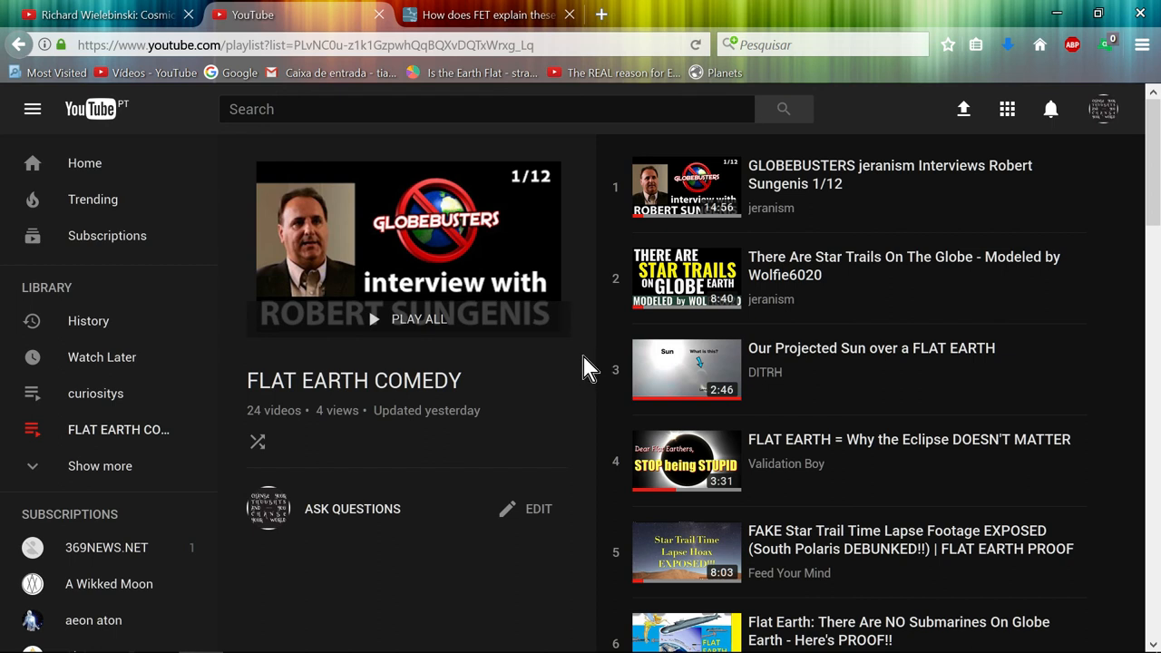
pyautogui.moveTo(240, 366)
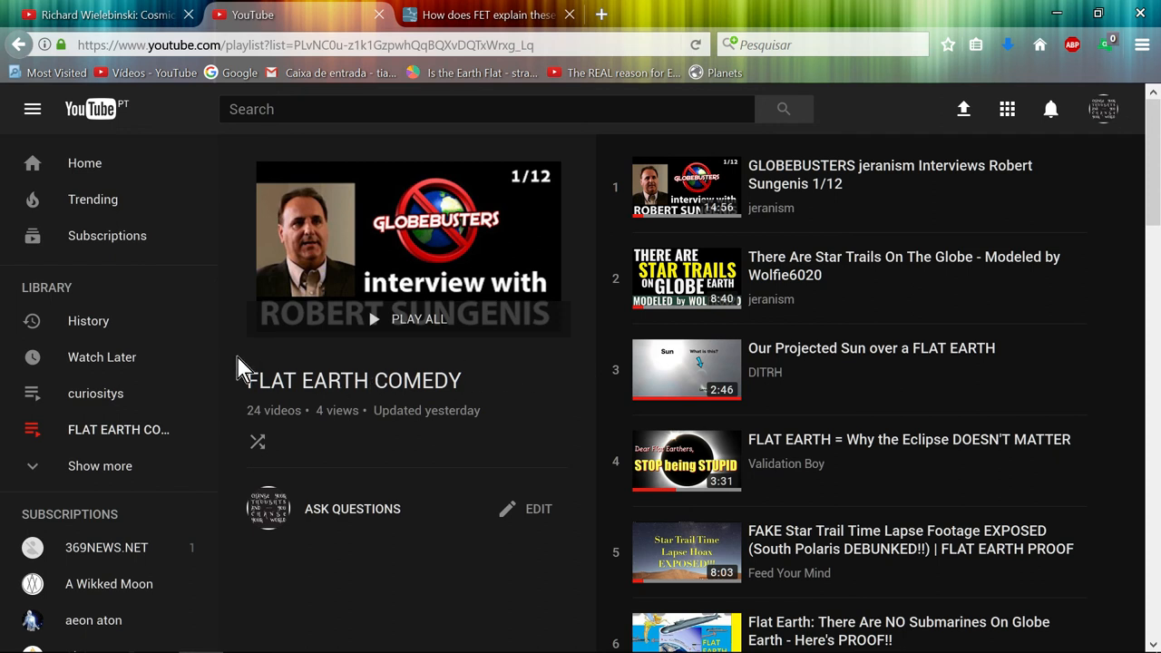
pyautogui.moveTo(602, 300)
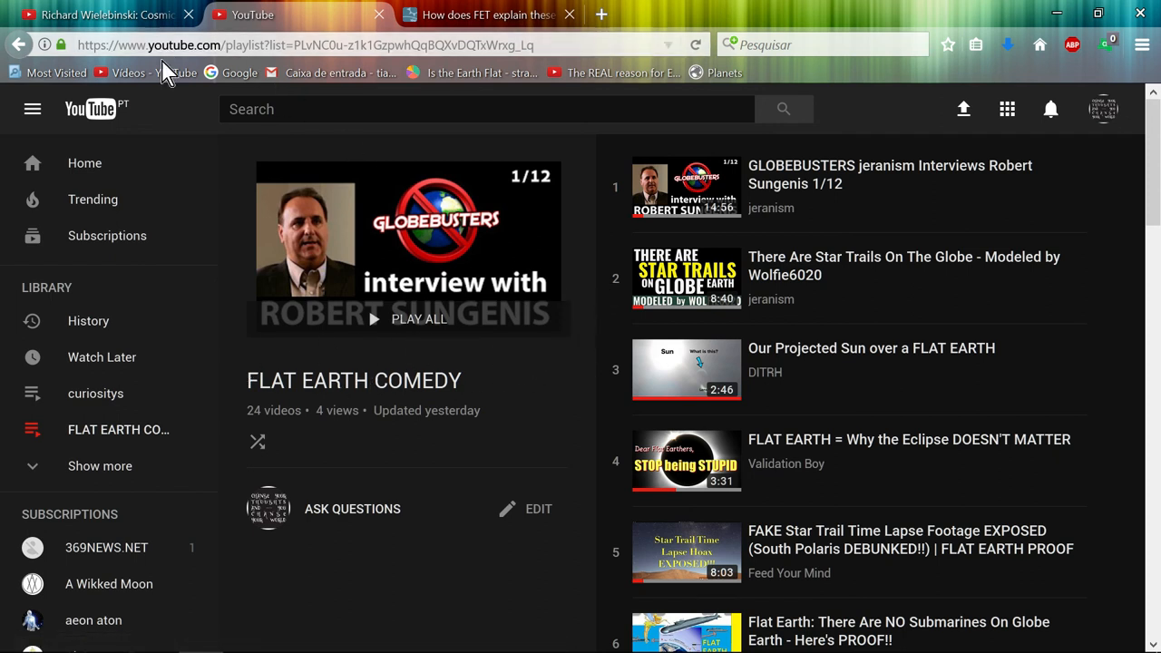
pyautogui.moveTo(468, 308)
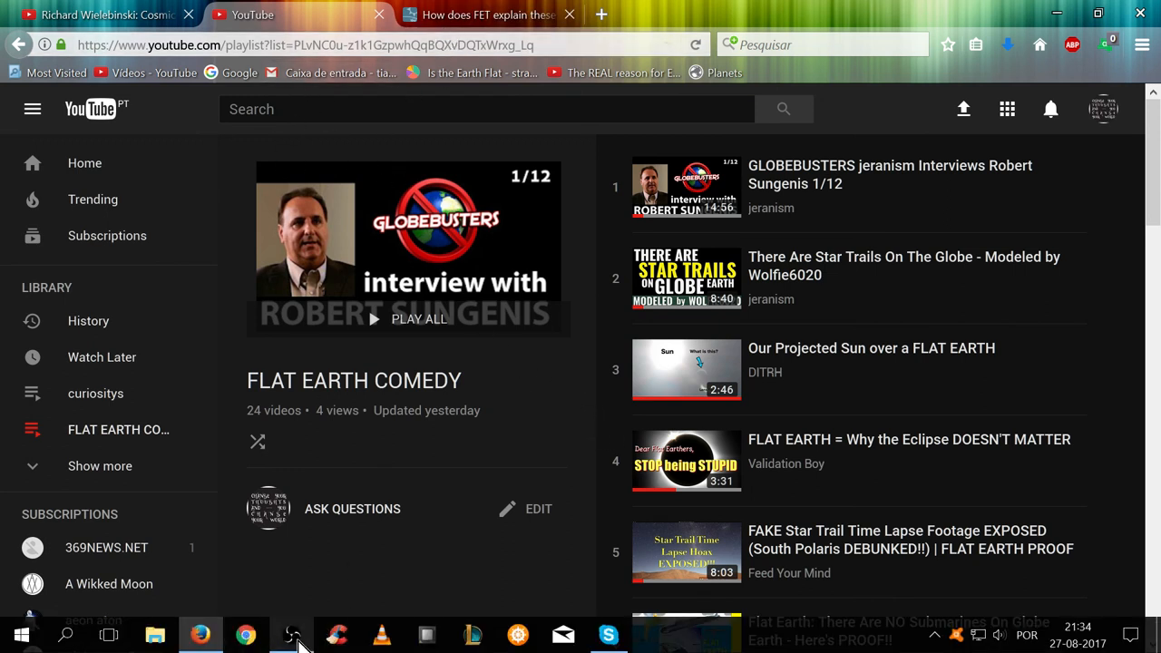
pyautogui.click(291, 634)
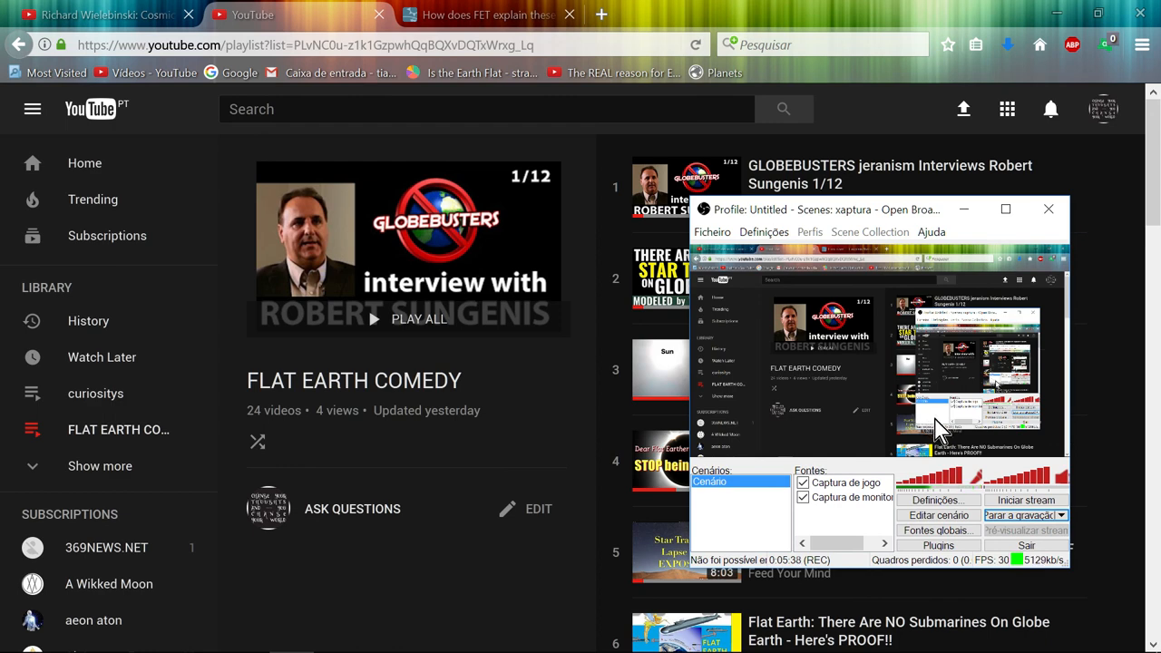
pyautogui.moveTo(852, 481)
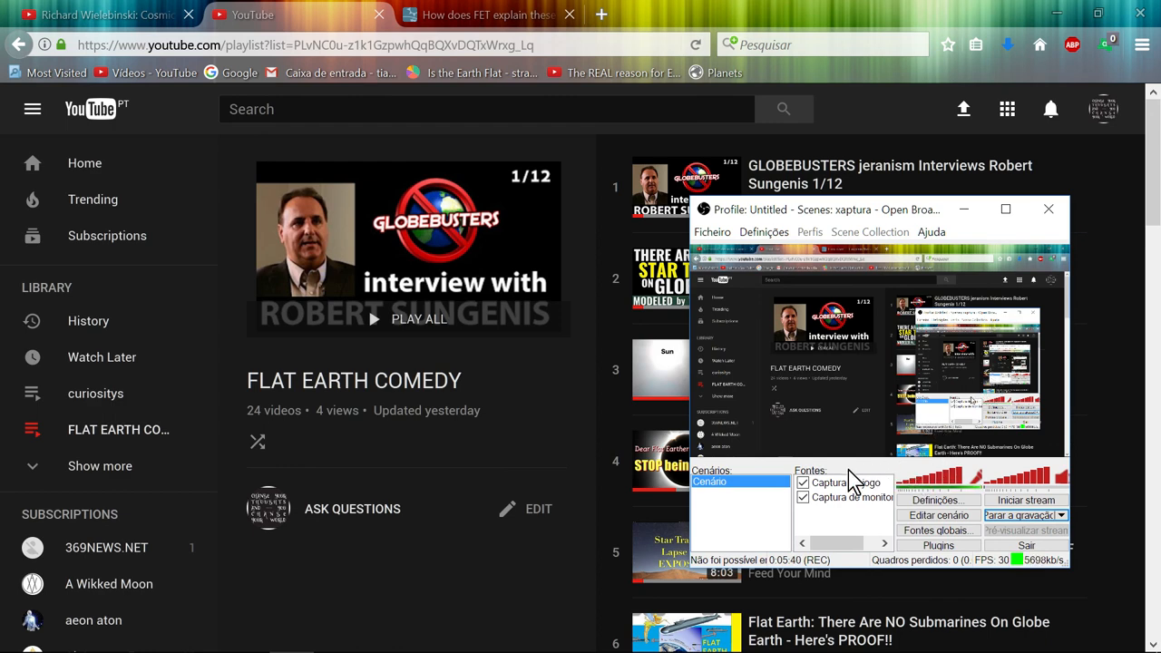